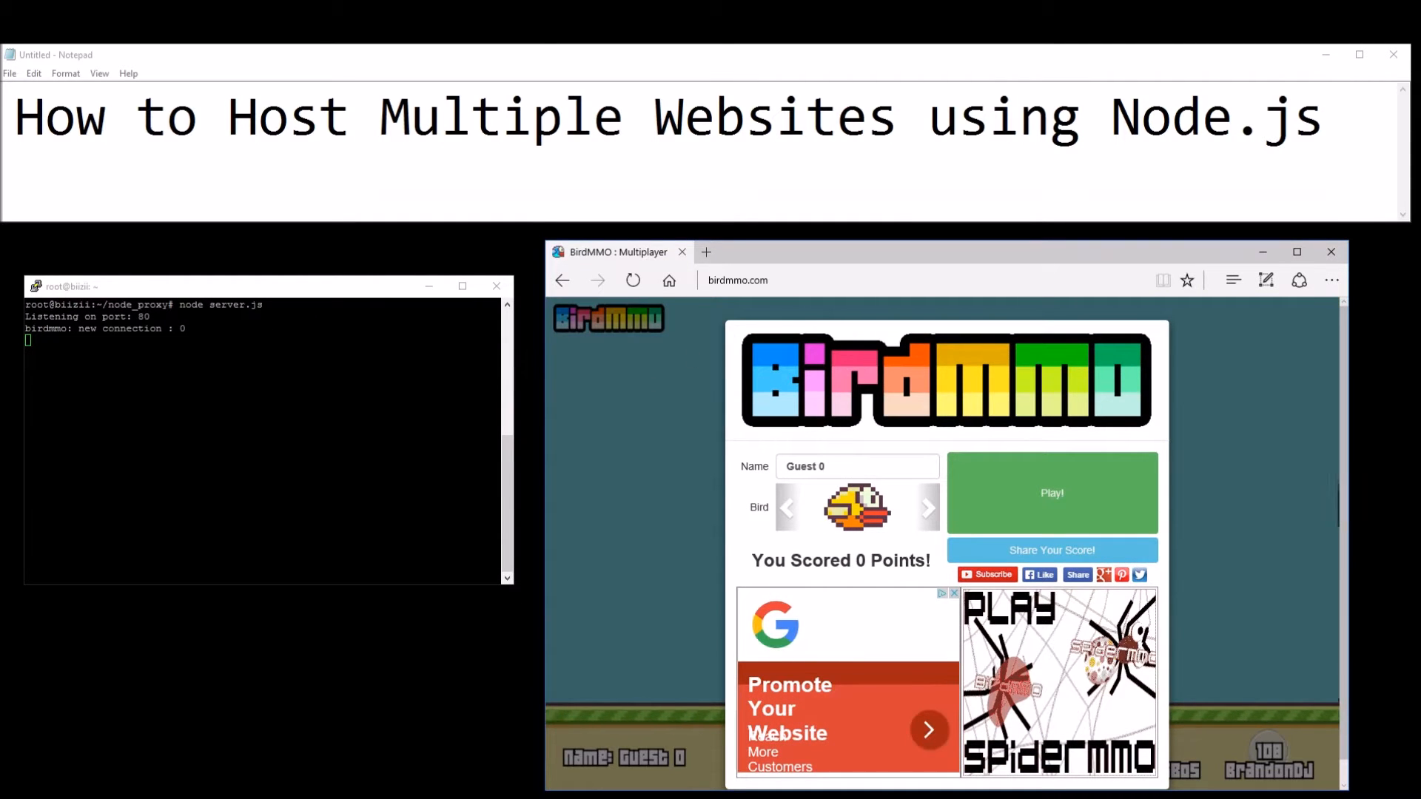
- Load spidermmo.com in Edge and start playing SpiderMMO
left_click(1051, 493)
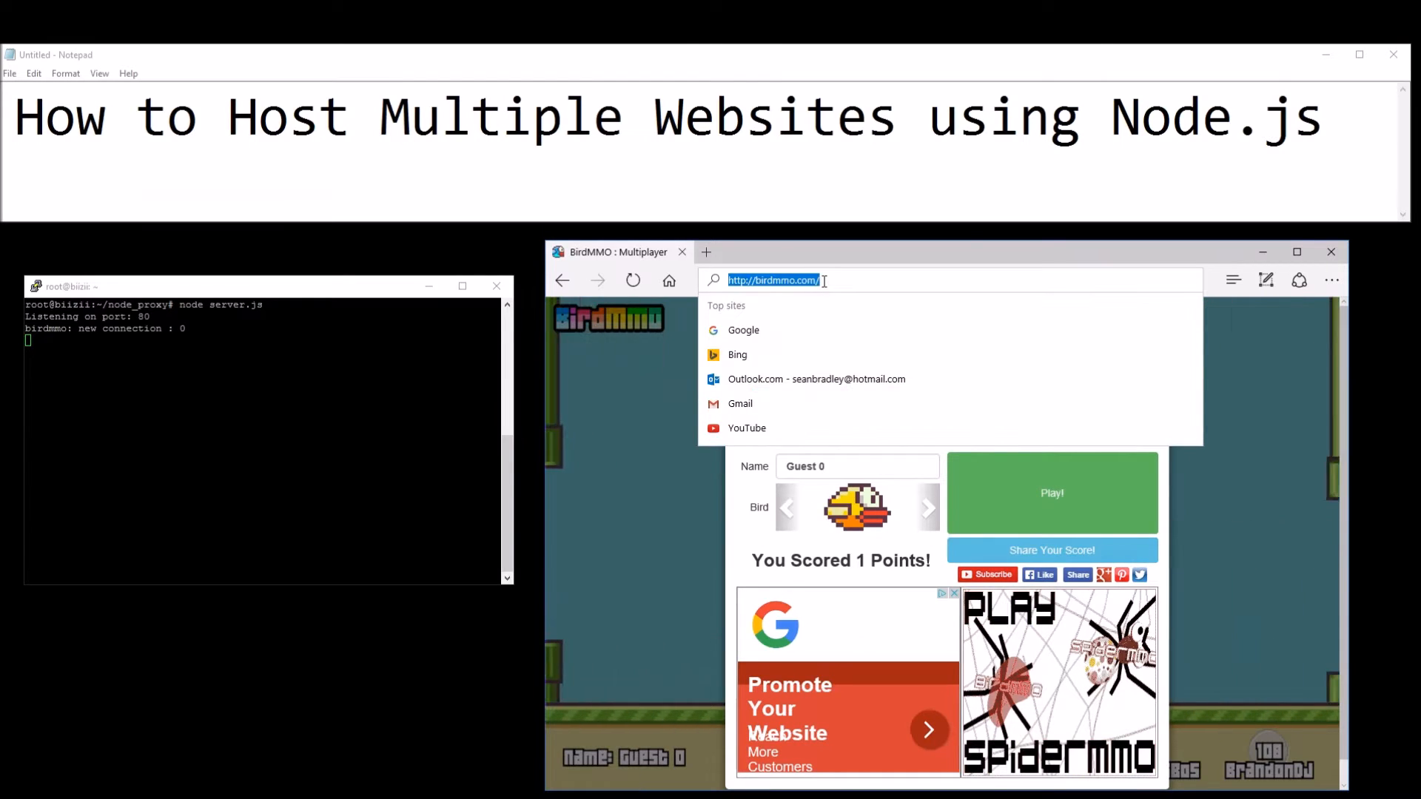
type("spidermmo.com")
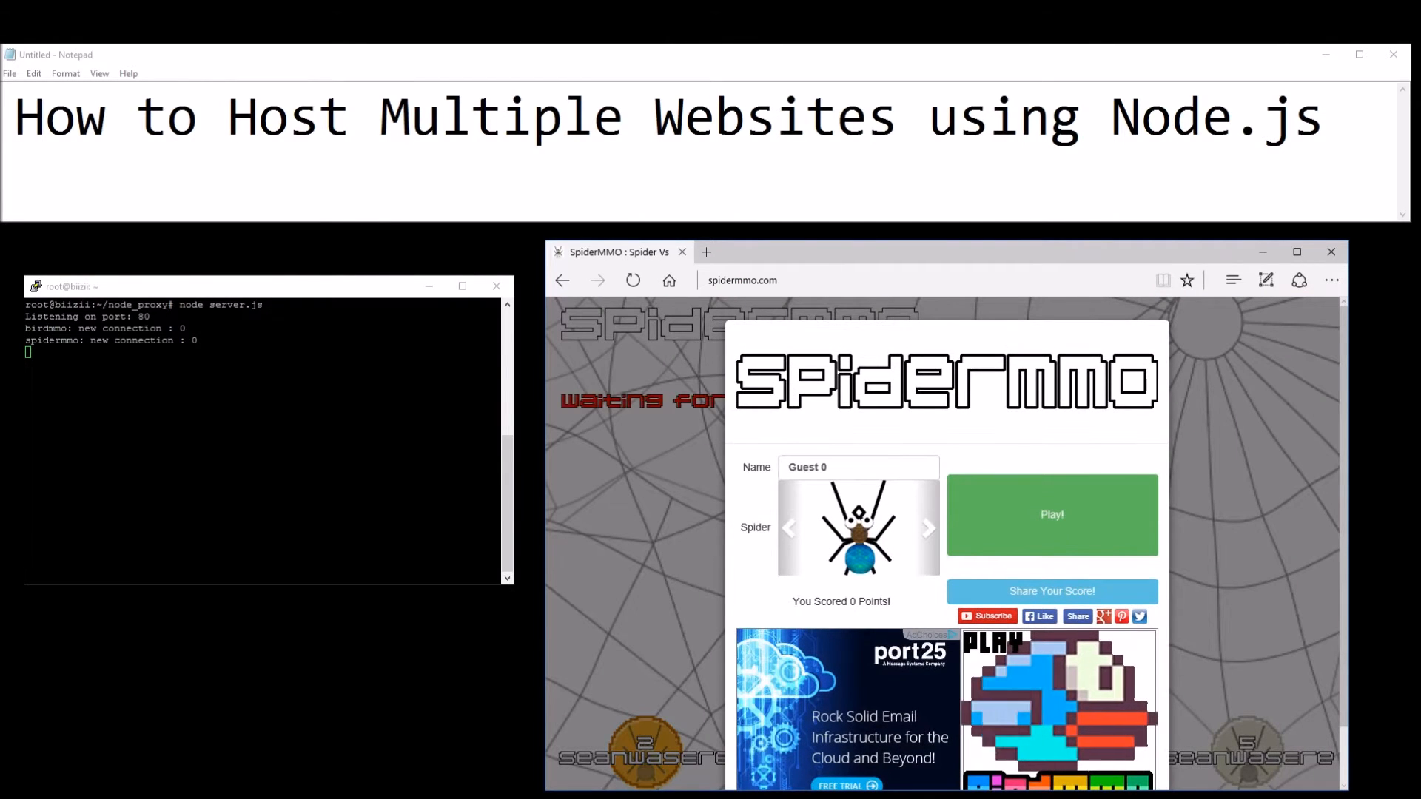
left_click(1051, 515)
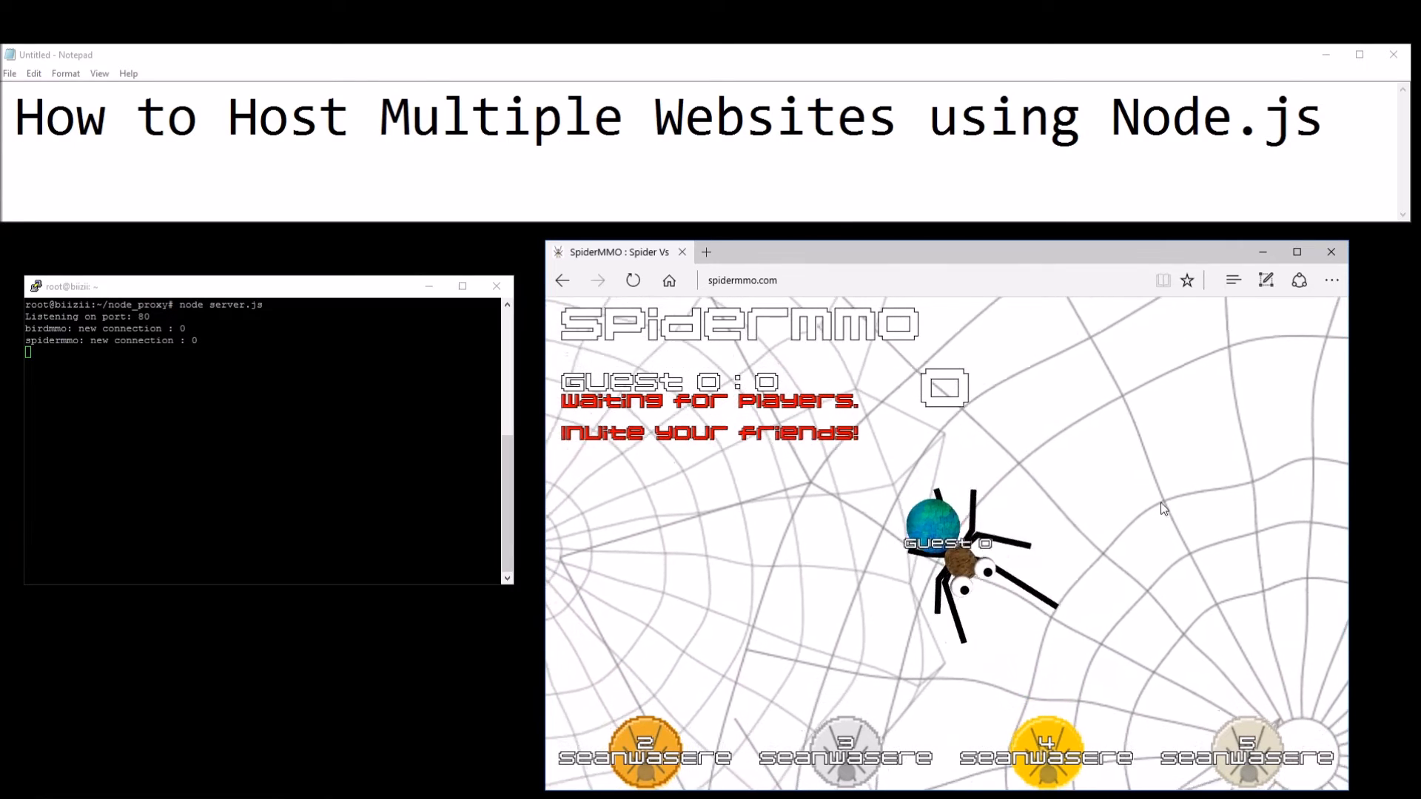
- Visit biizii.com, create a new voice chat group, and close its details panel
left_click(788, 279)
type("biizii")
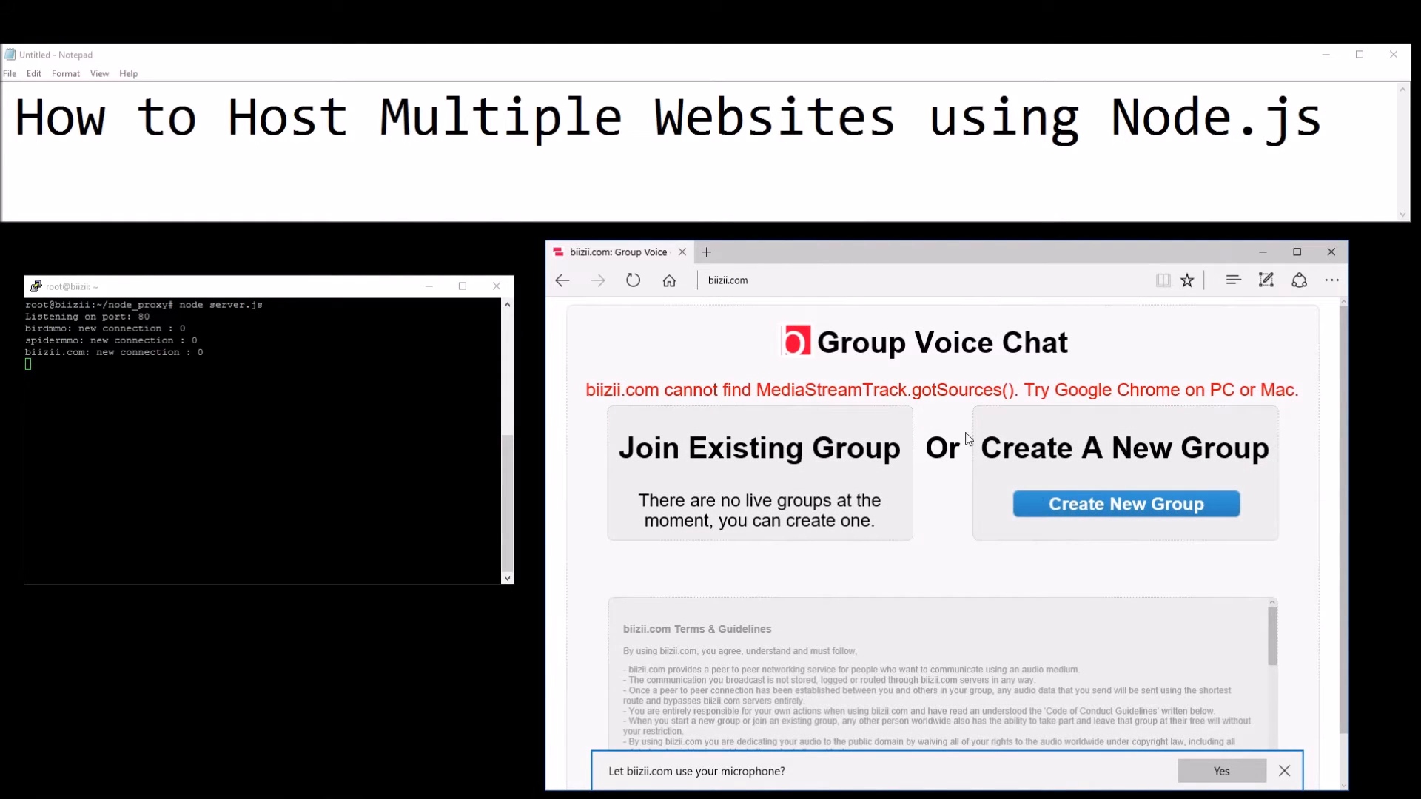
left_click(1125, 504)
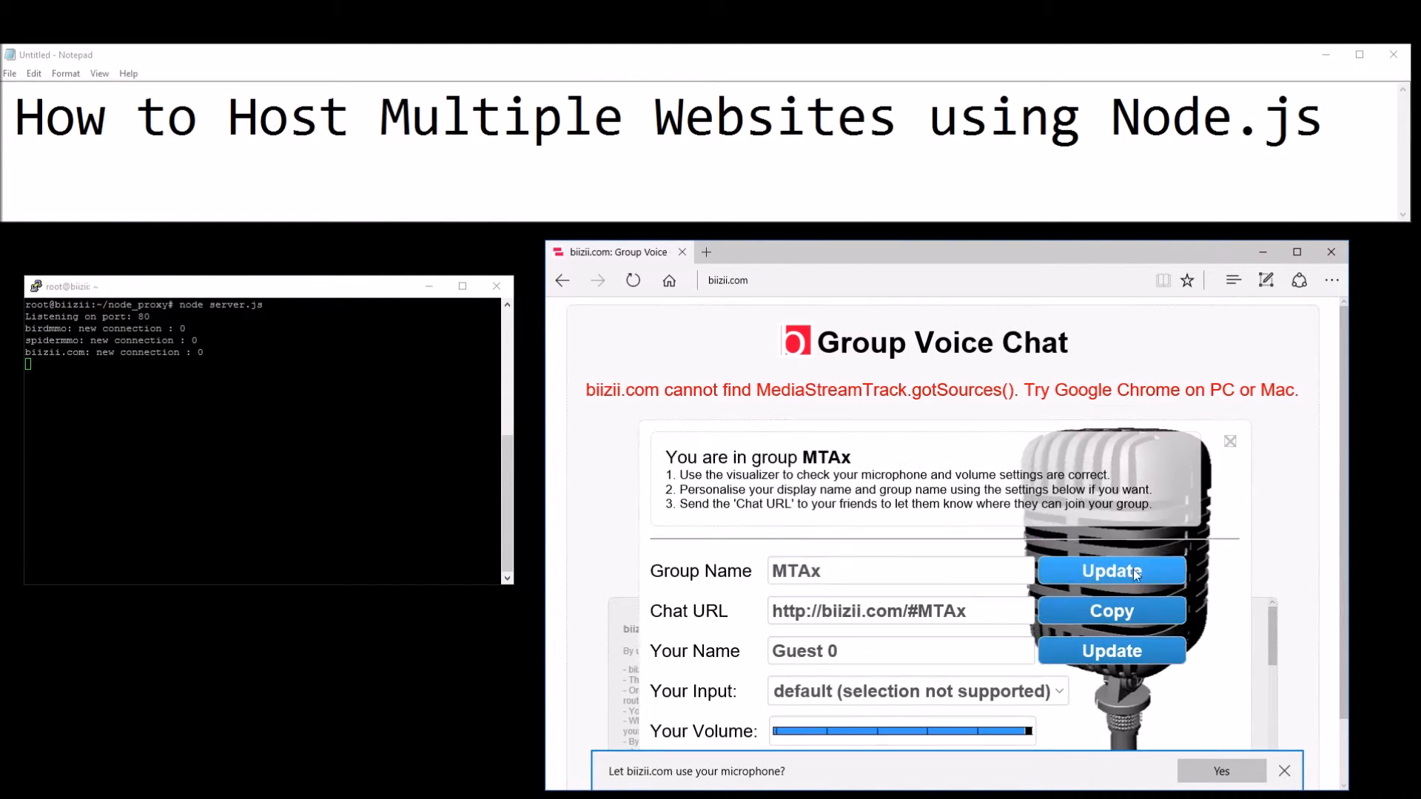
left_click(1231, 441)
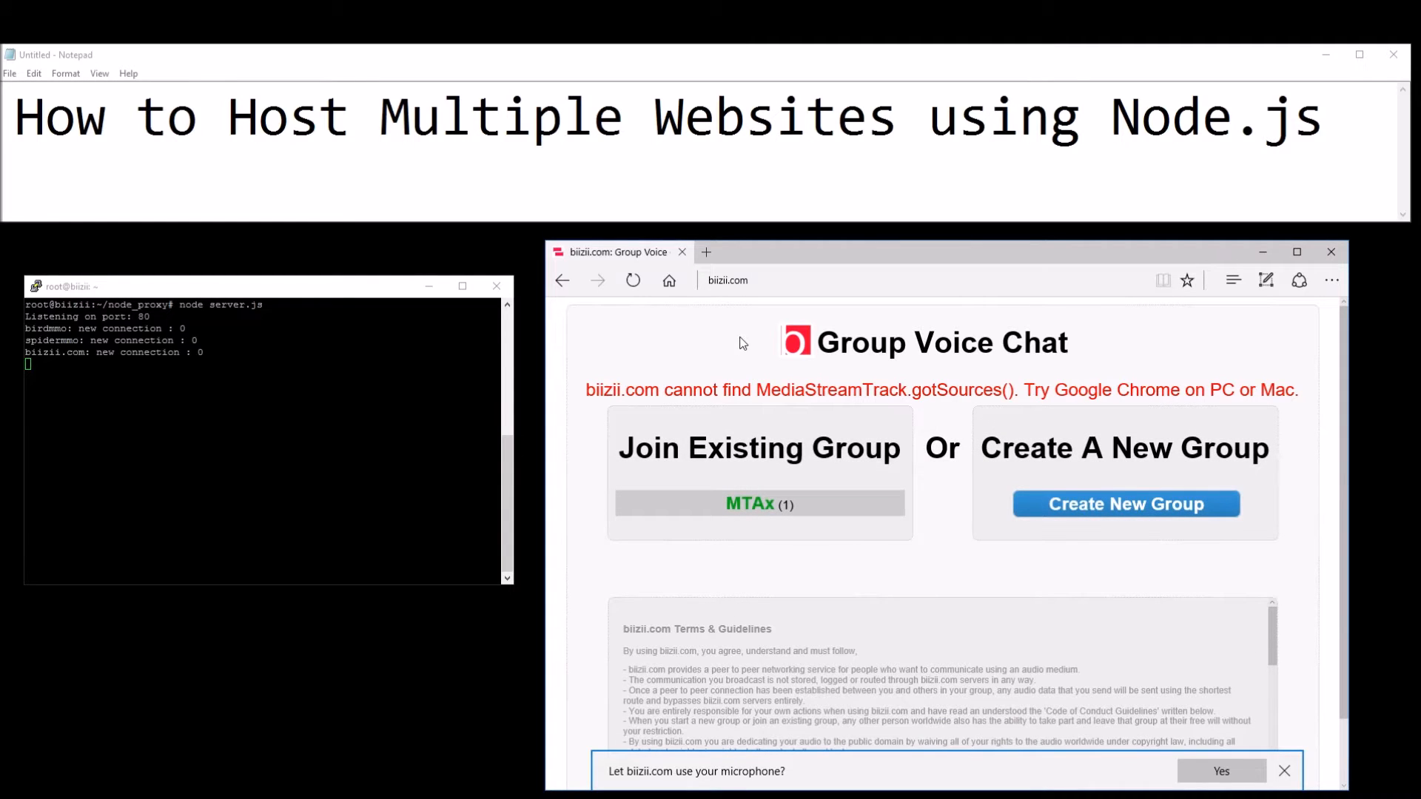
mouse_move(674, 367)
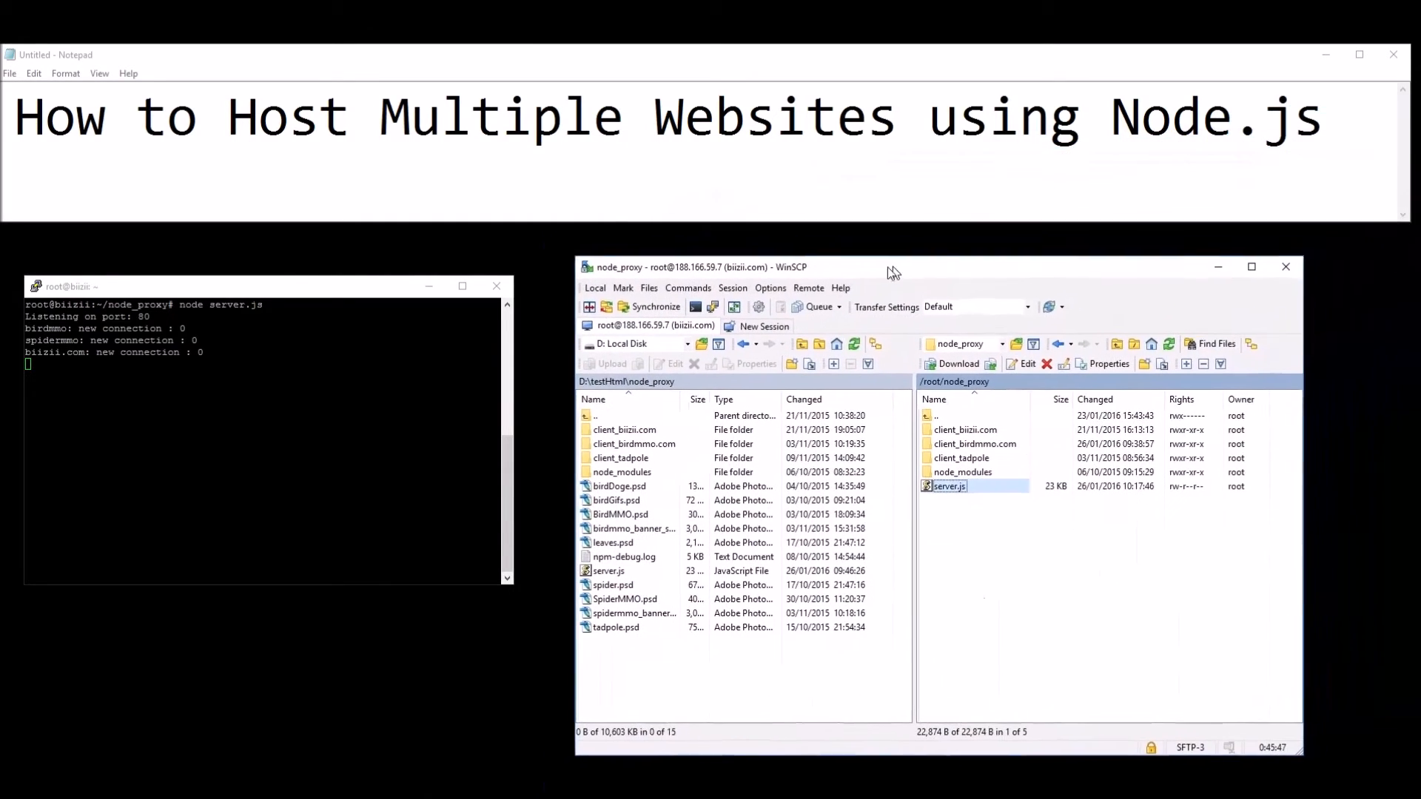
- Open the remote /root/node_proxy/server.js in WinSCP's internal editor
left_click_drag(892, 268, 784, 279)
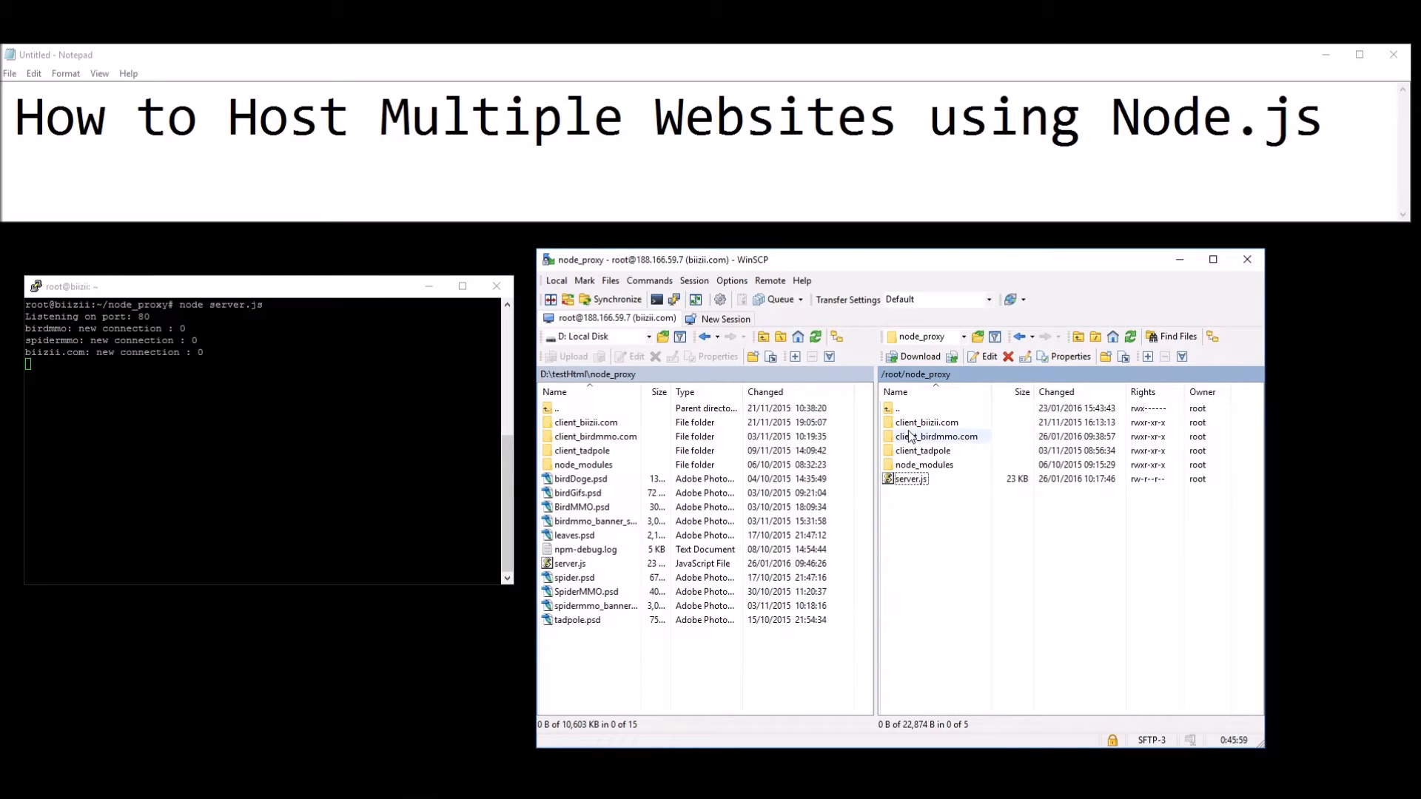
left_click(909, 478)
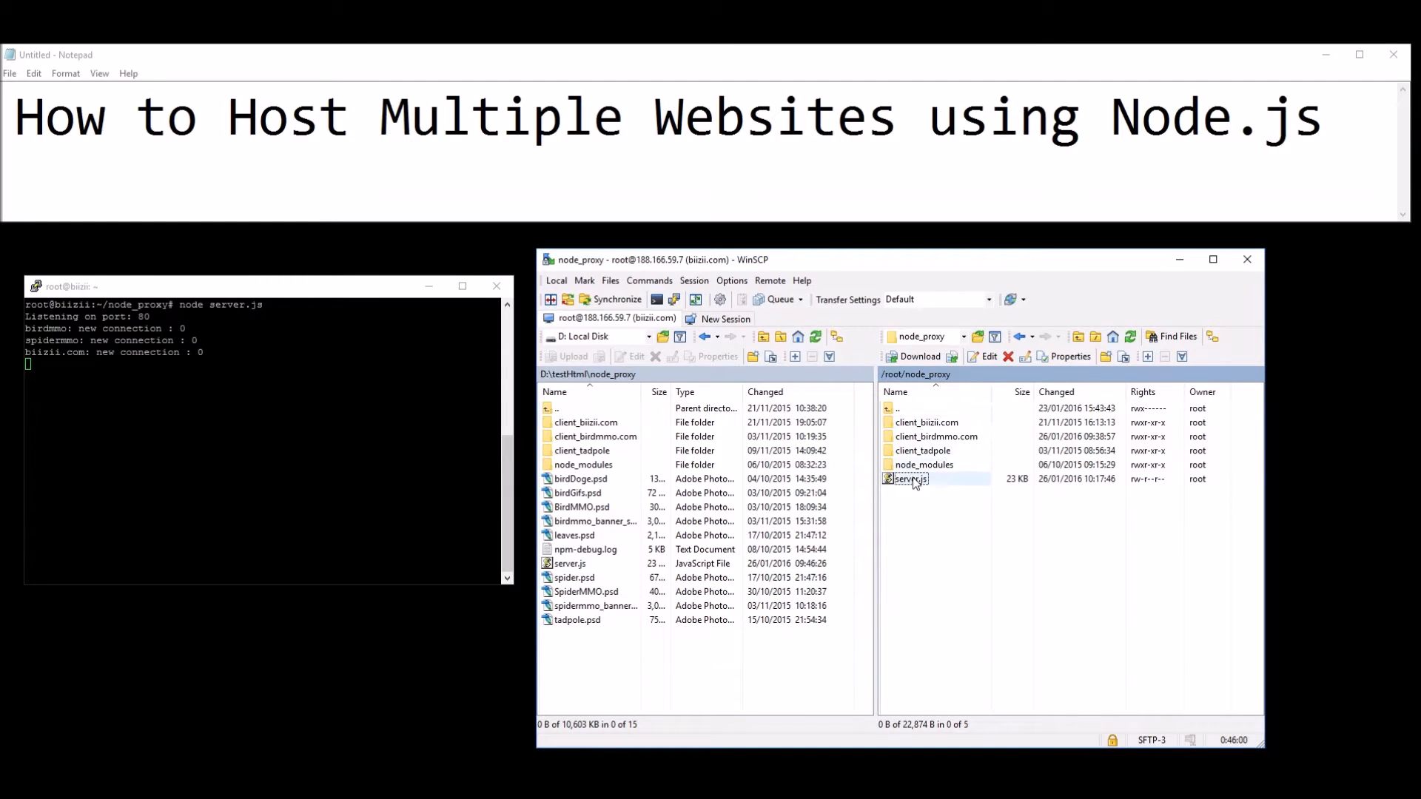
double_click(910, 479)
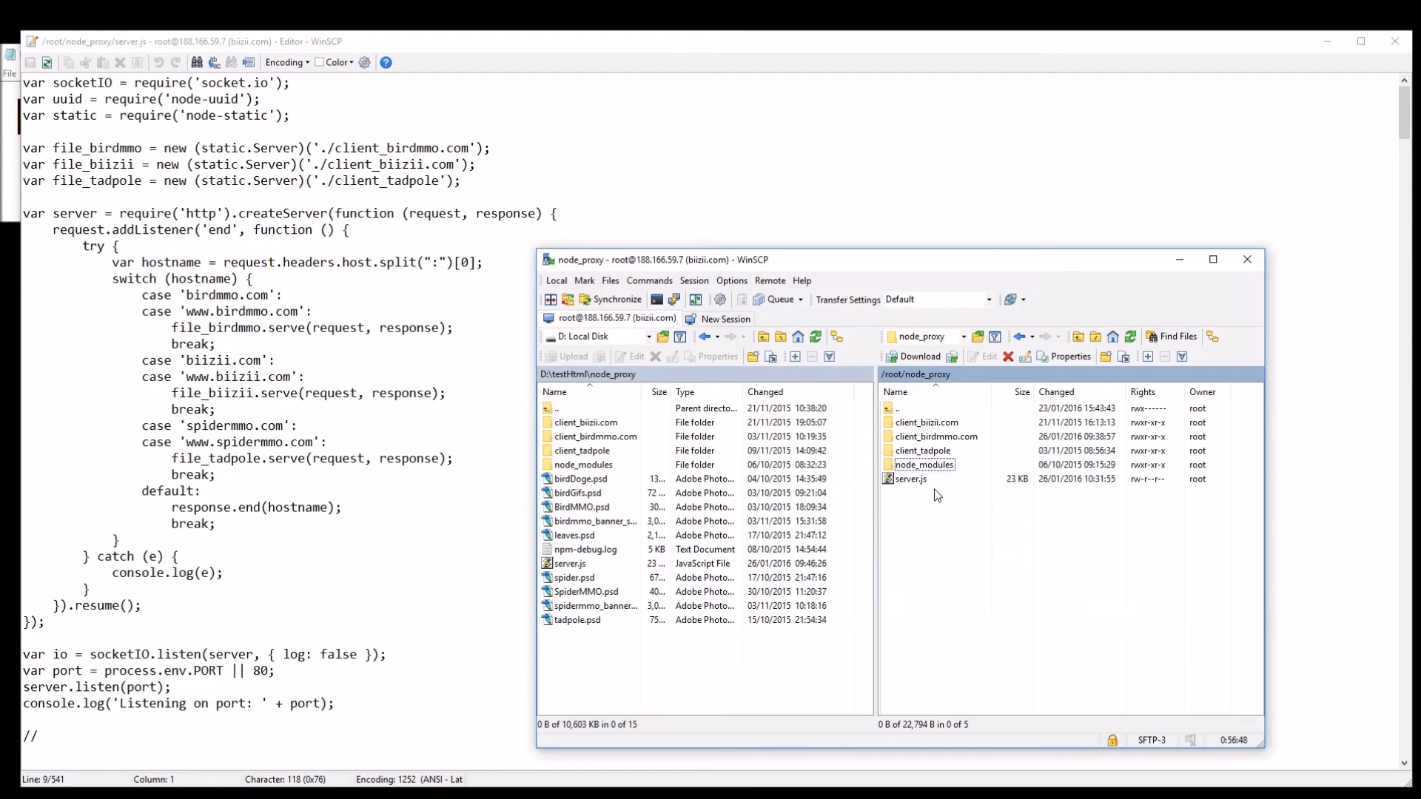
- Walk through server.js: hostname read, biizii and tadpole file servers, spidermmo.com case, default response
left_click(909, 479)
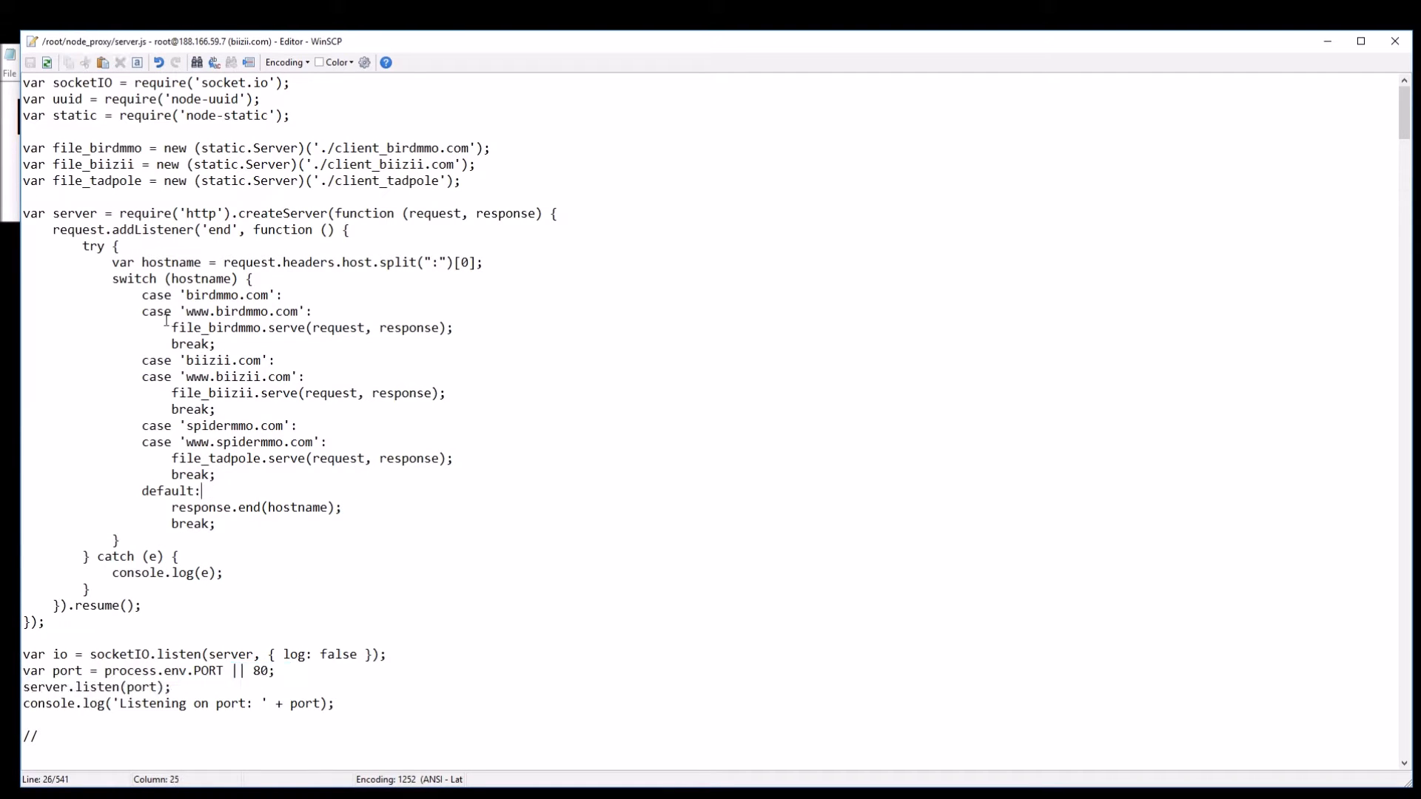
mouse_move(759, 261)
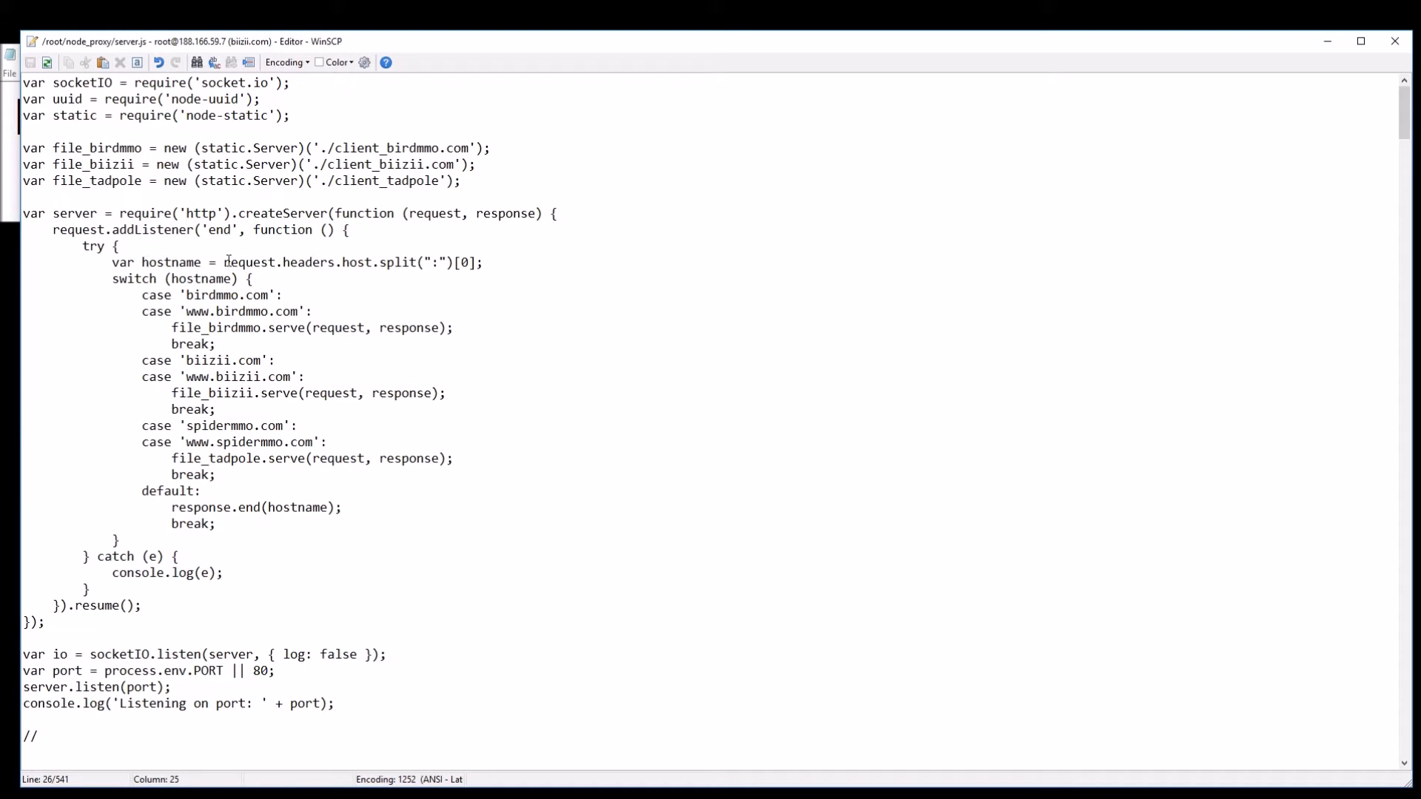
left_click(168, 278)
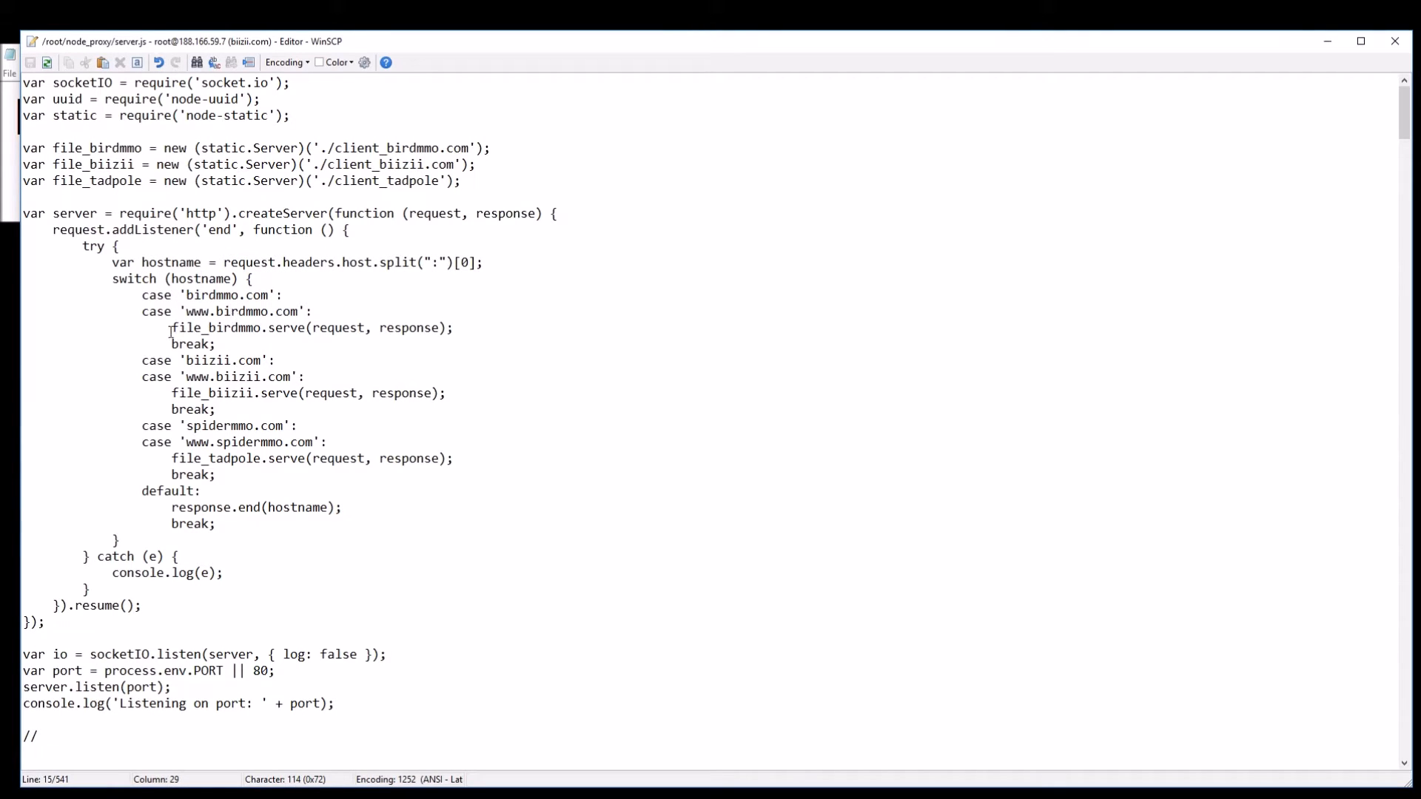
left_click_drag(171, 327, 380, 327)
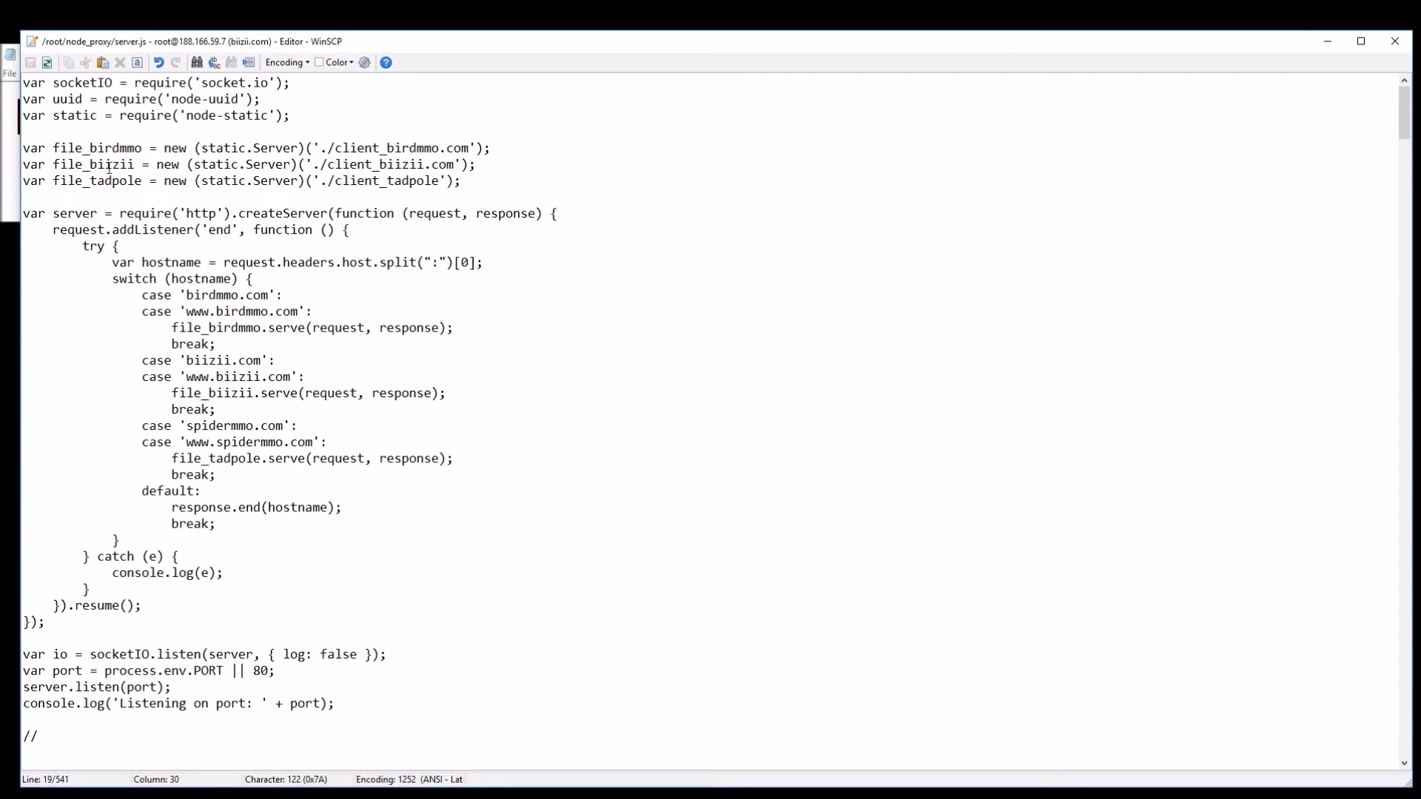
left_click(230, 441)
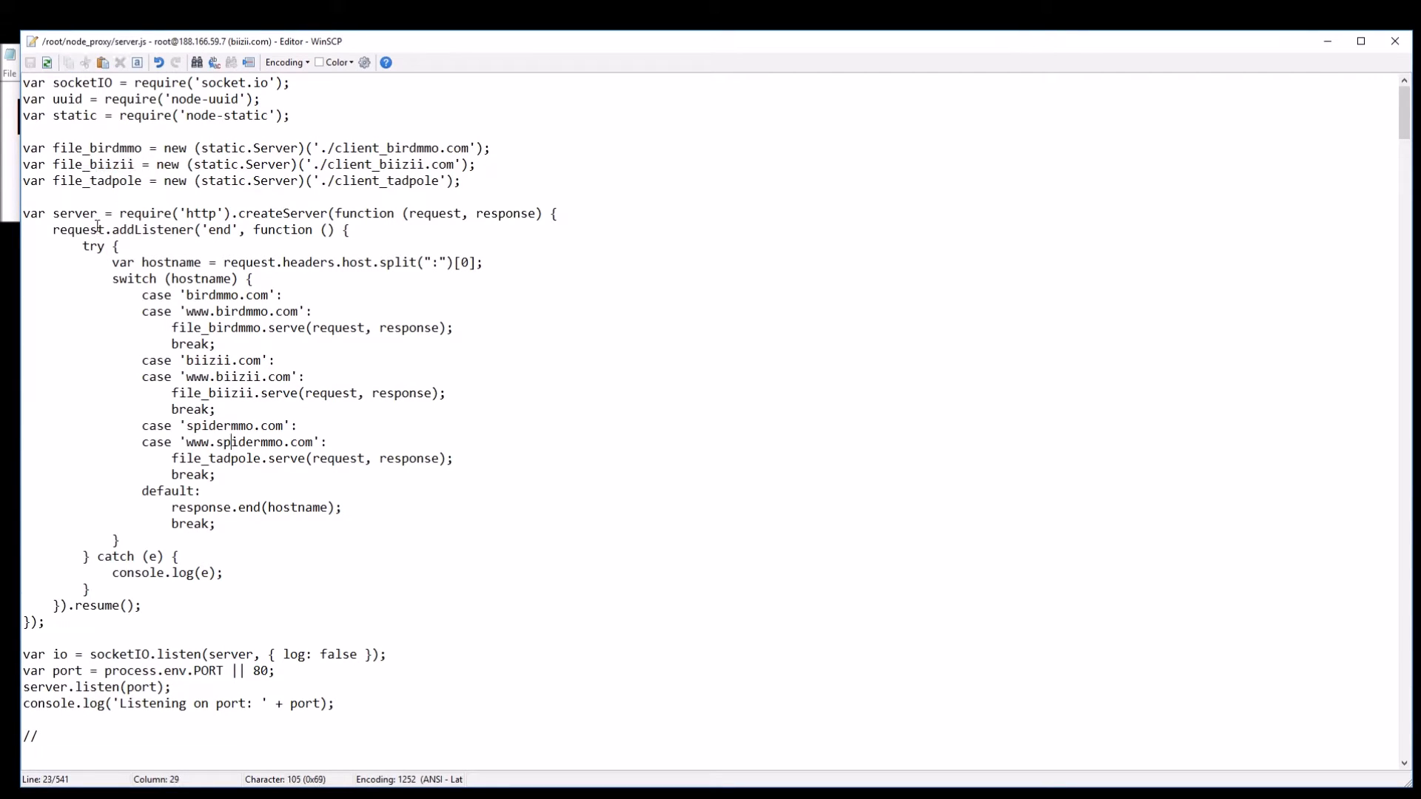
double_click(115, 181)
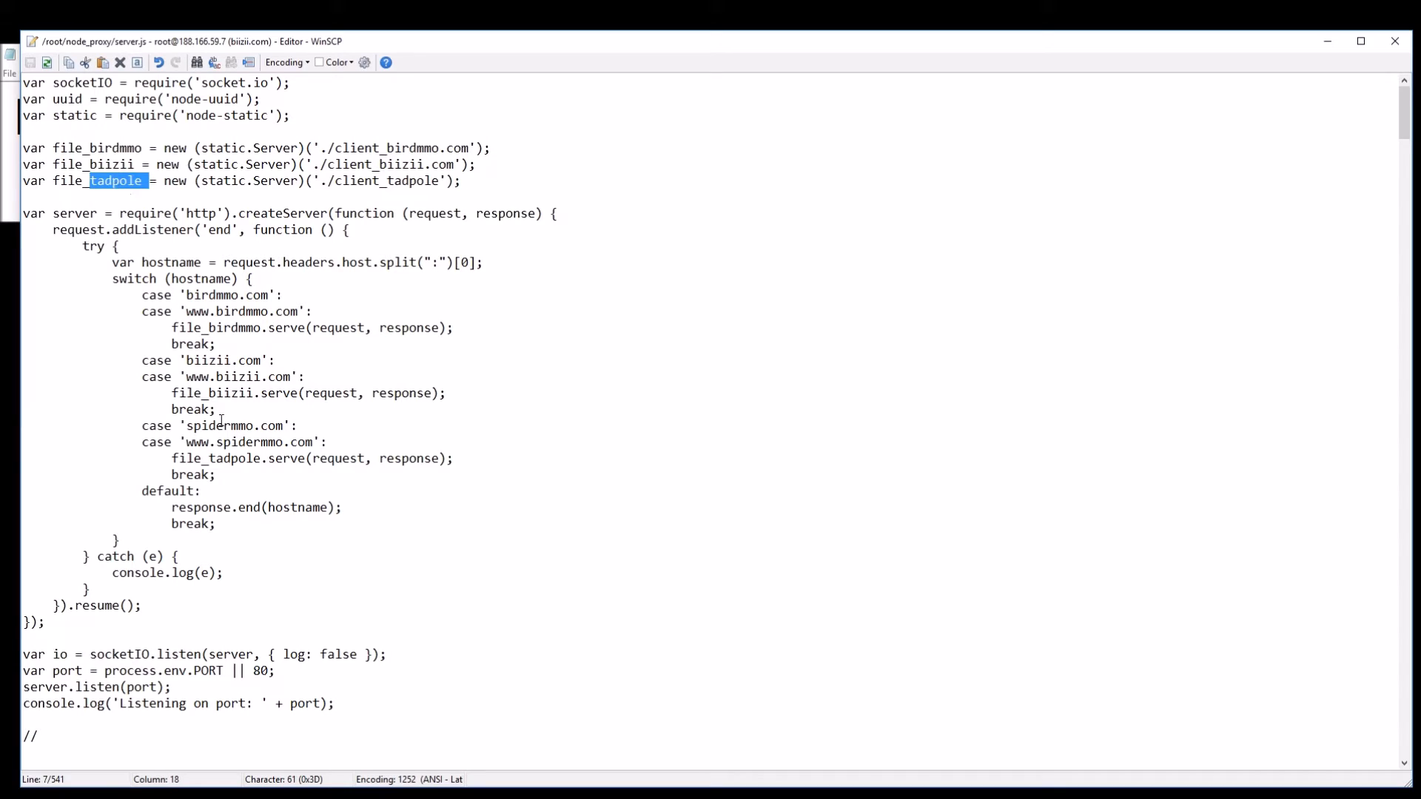
double_click(215, 458)
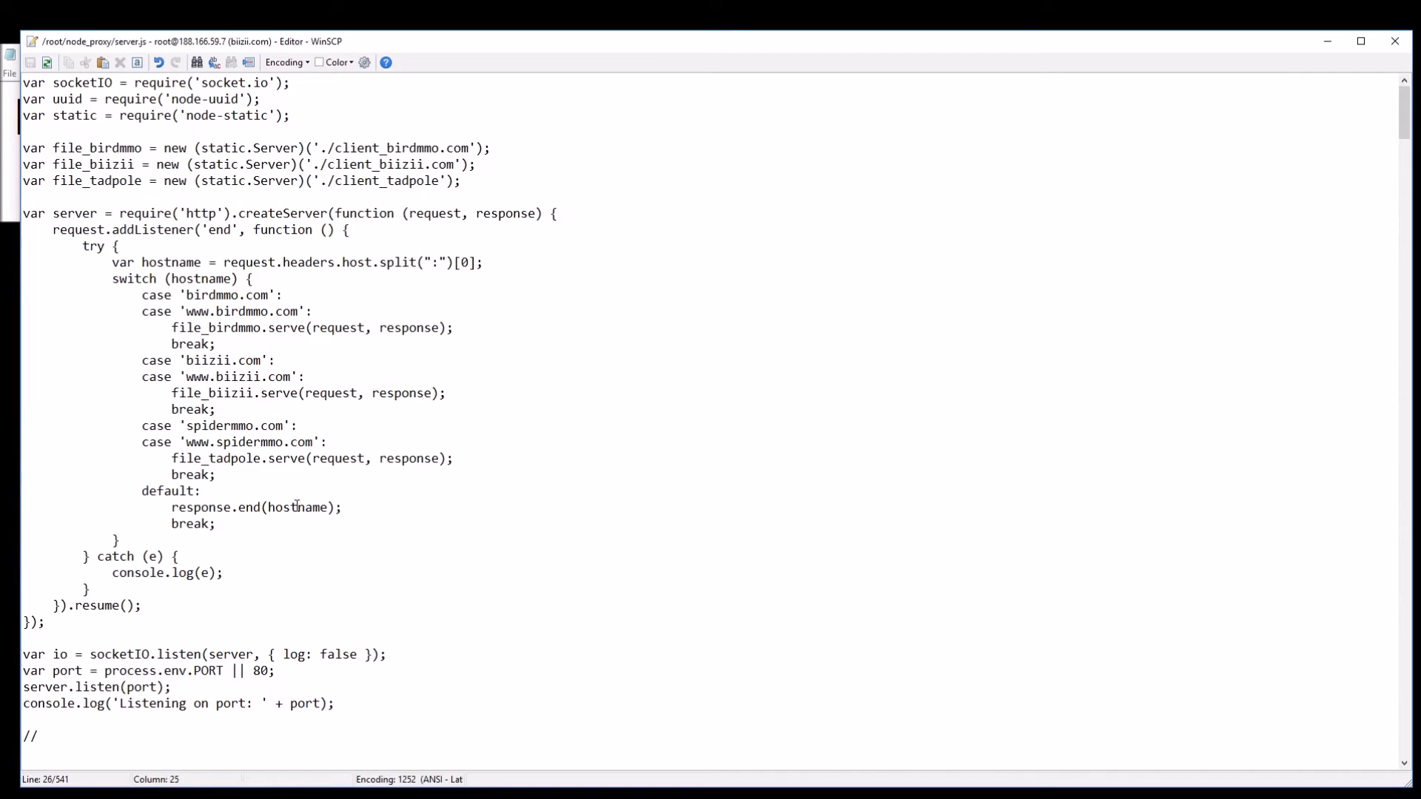
double_click(298, 506)
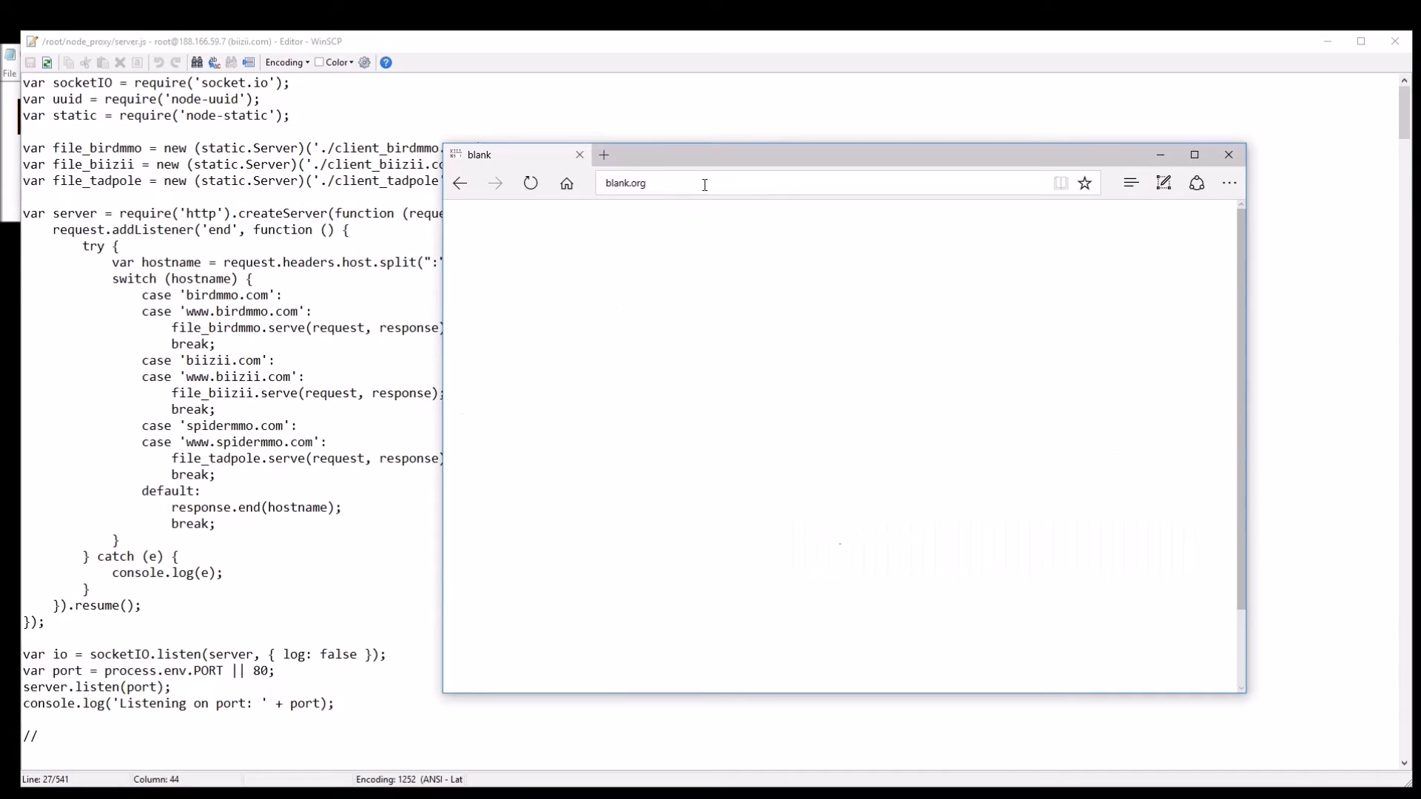
- Visit 188.166.59.7 and seanwasere.spidermmo.com, each showing only its hostname
type("188.166.59.7")
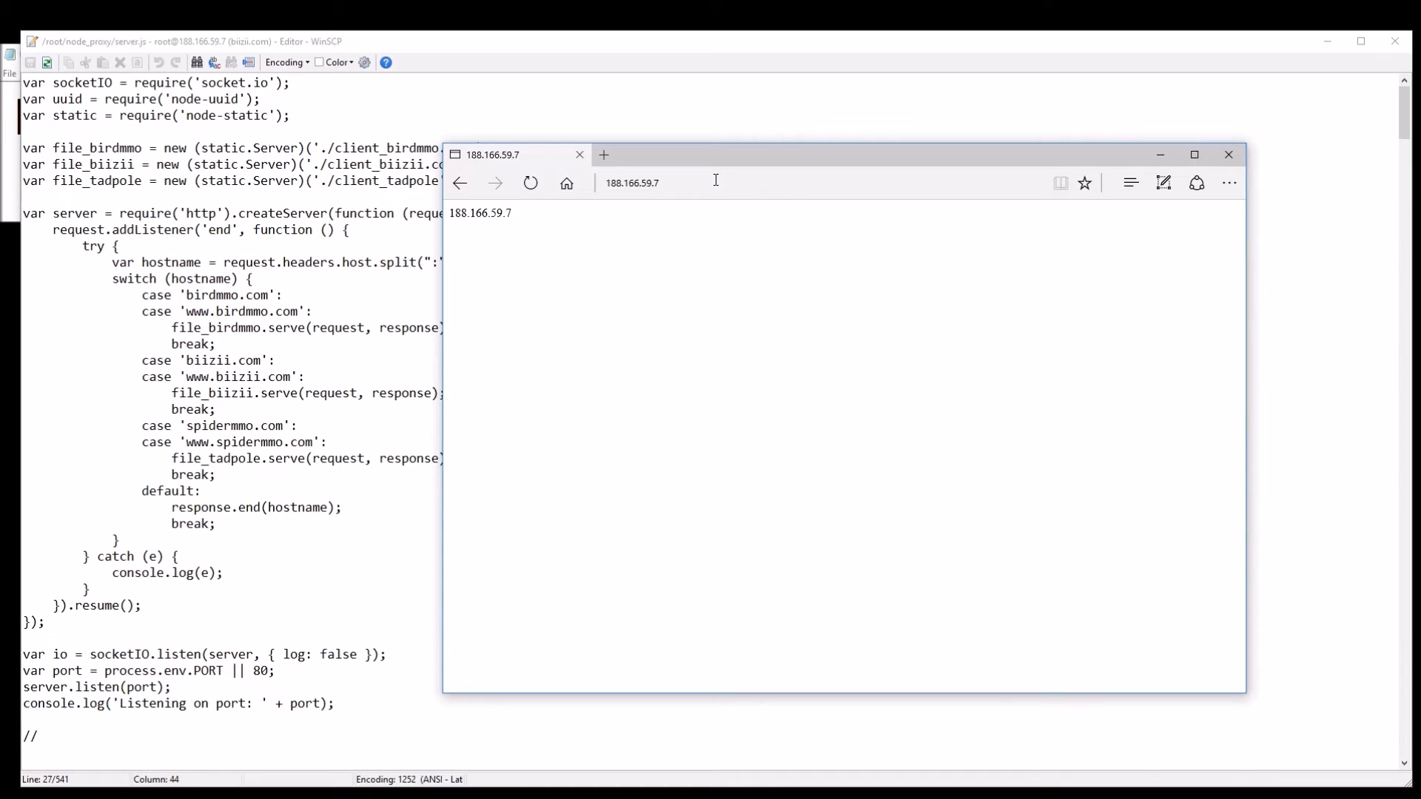
left_click(715, 182)
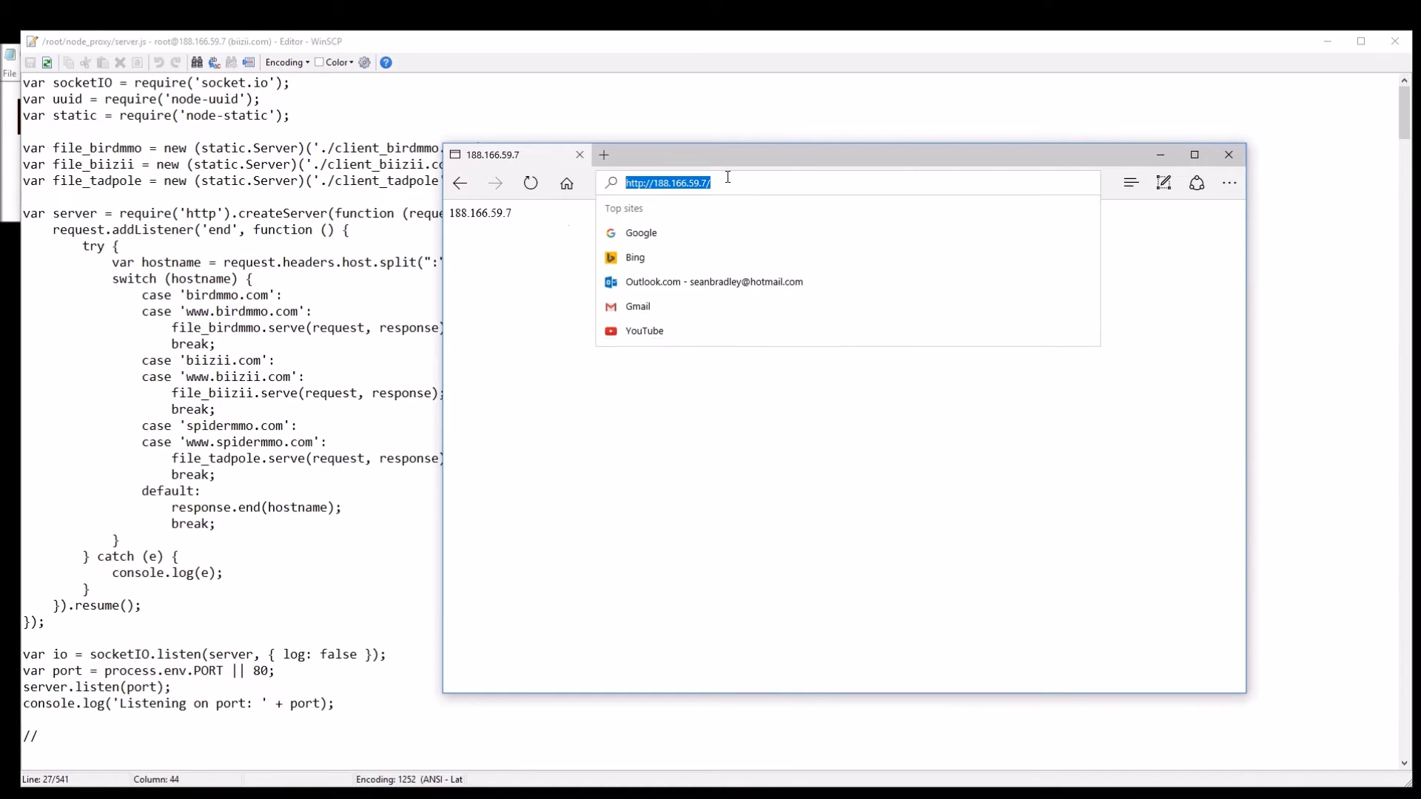
type("seanwasere.spidermmo.com")
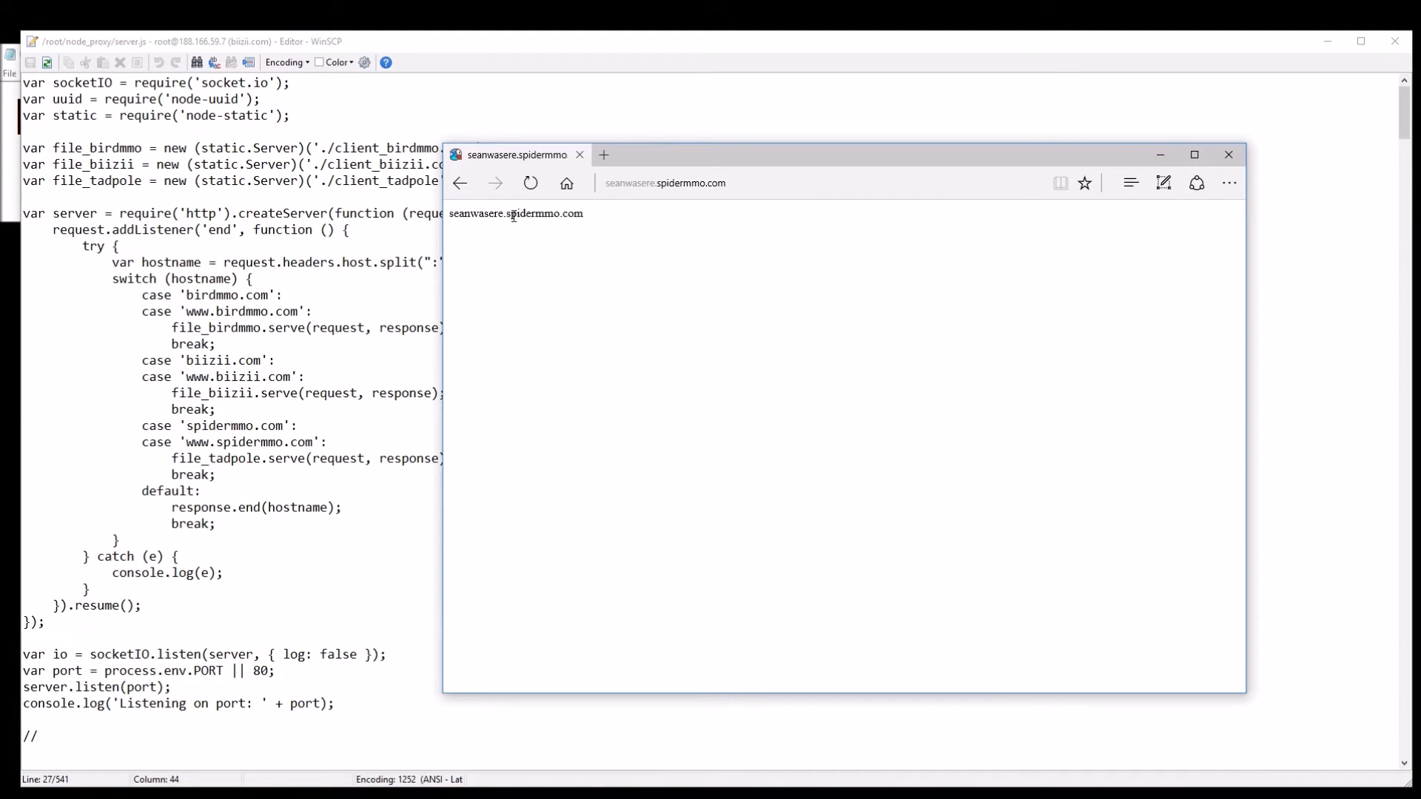
mouse_move(201, 508)
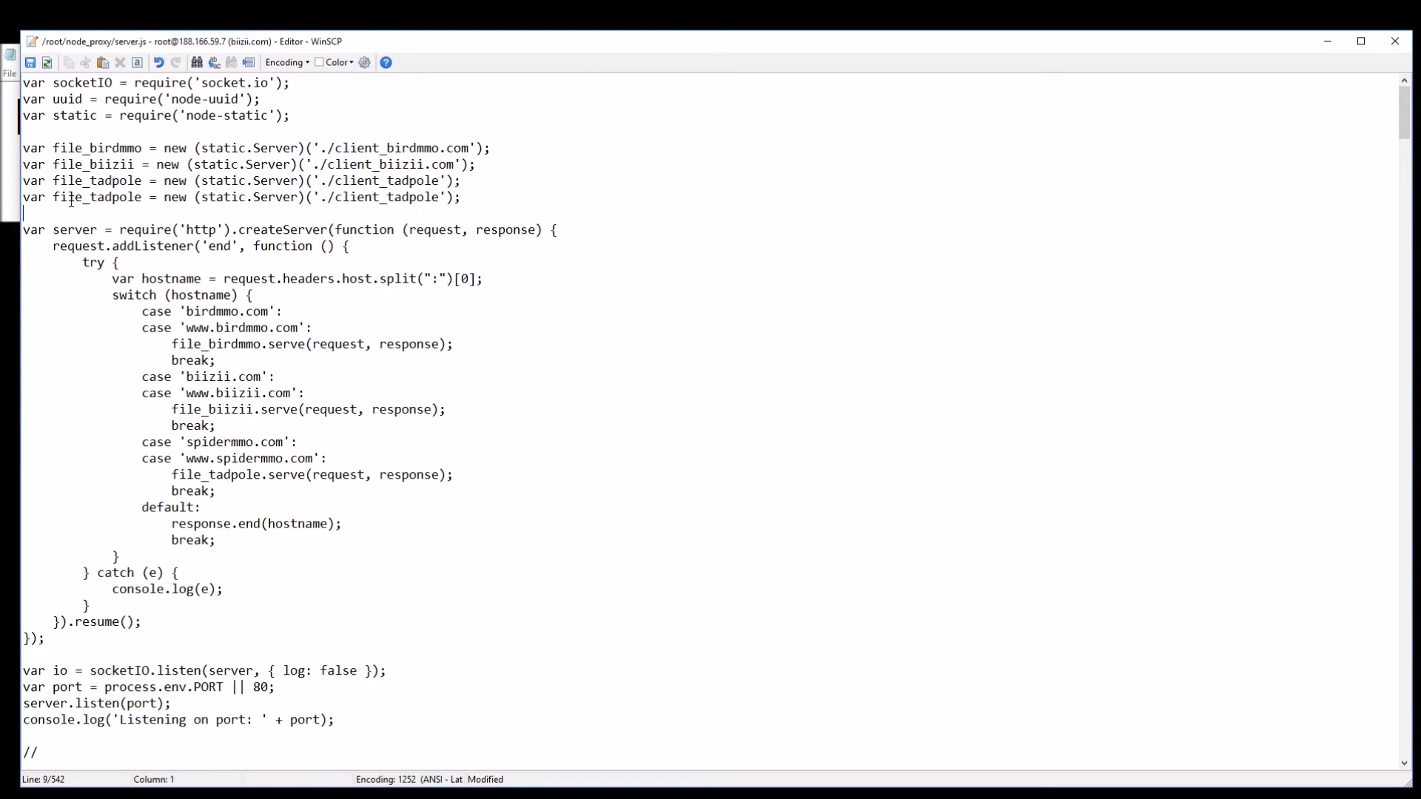
- Rename the copied file_tadpole line to file_unassigned serving './client_unassigned'
double_click(109, 198)
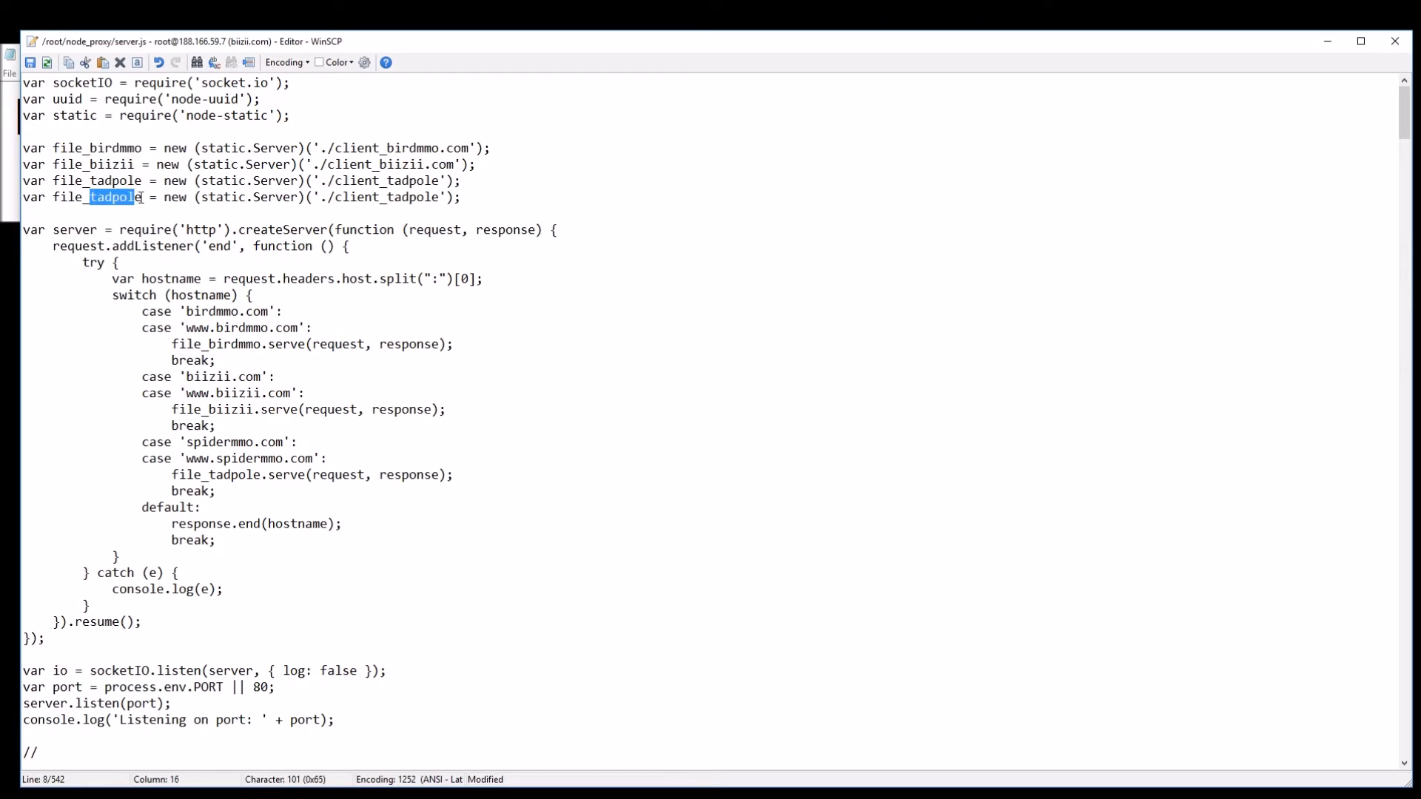
type("une")
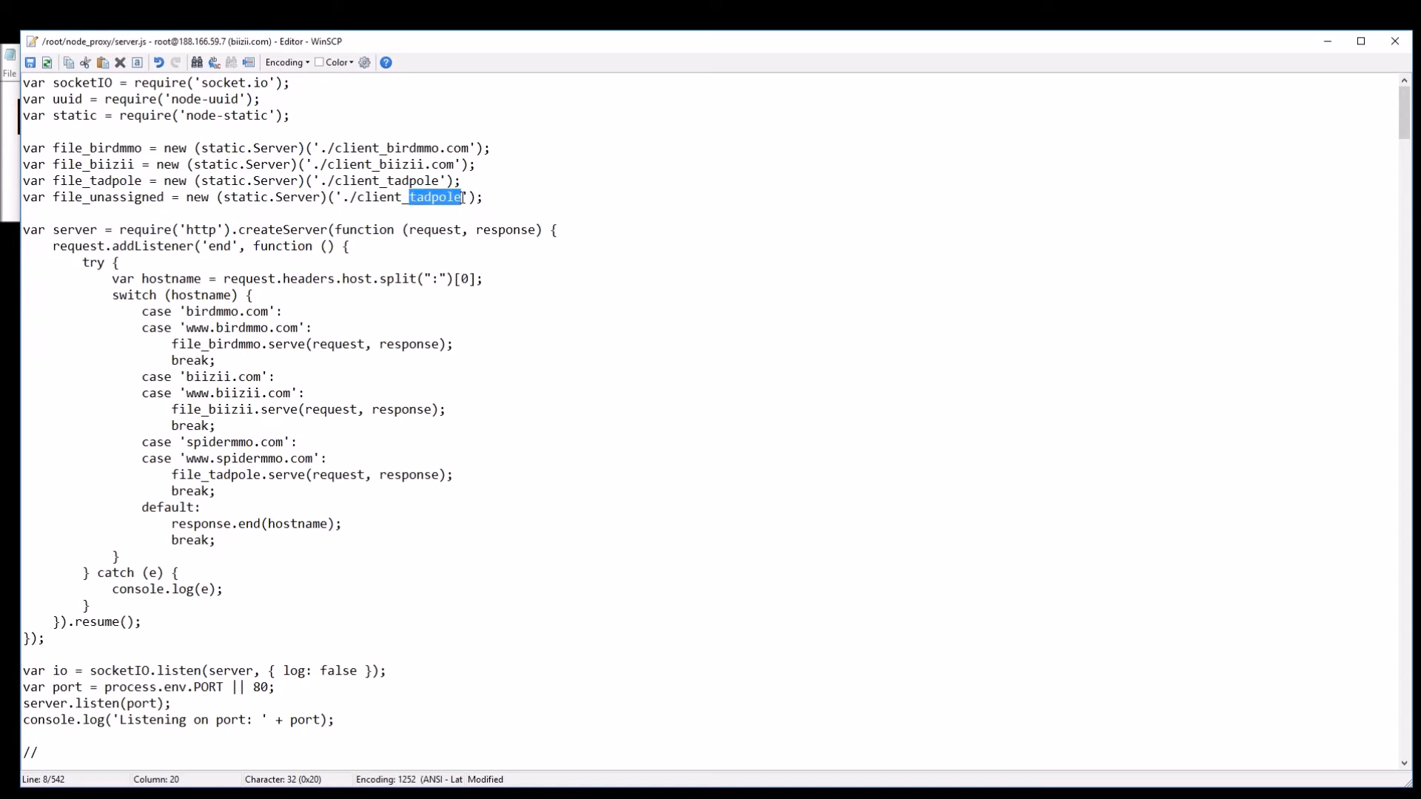
type("unassigned")
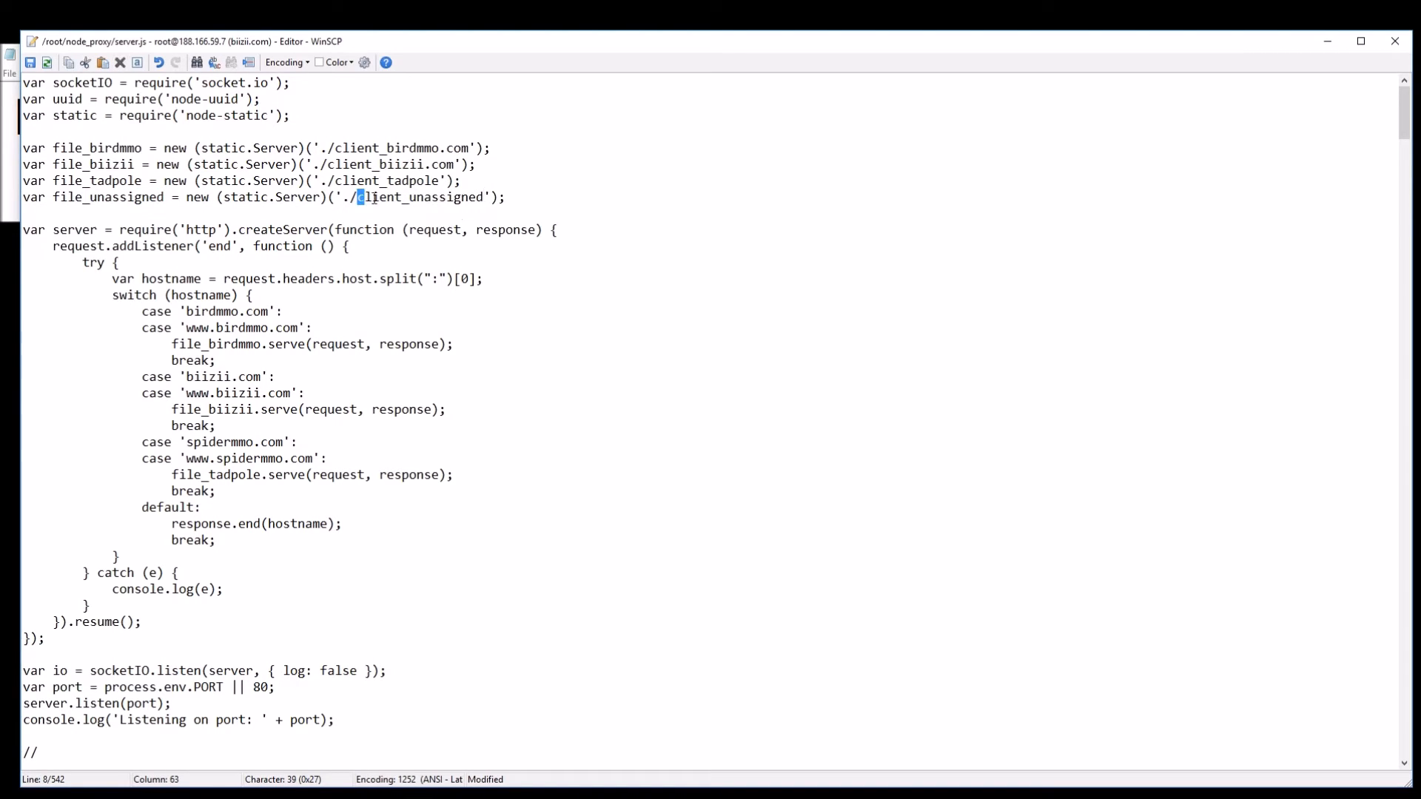
double_click(419, 197)
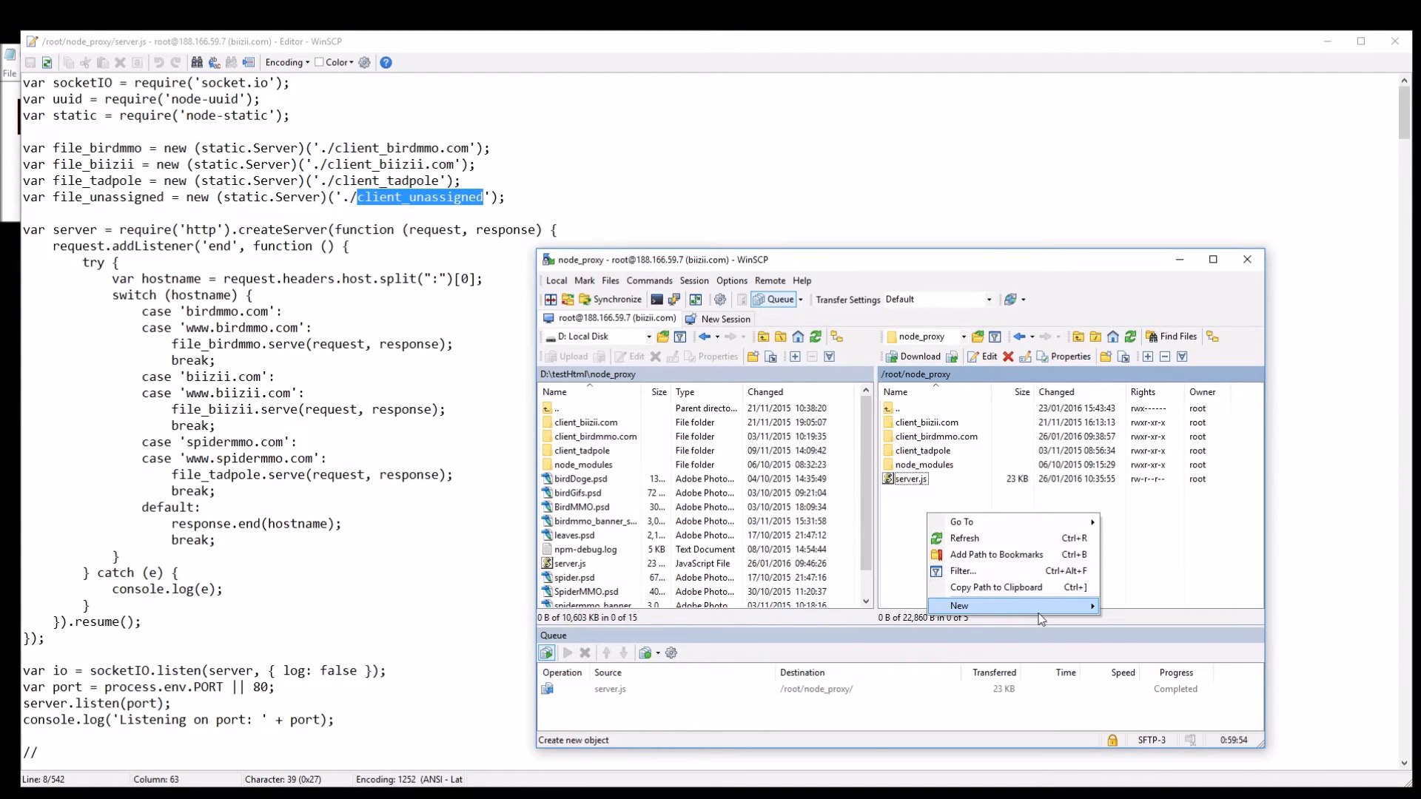
- Create a client_unassigned directory in node_proxy on the server
left_click(960, 606)
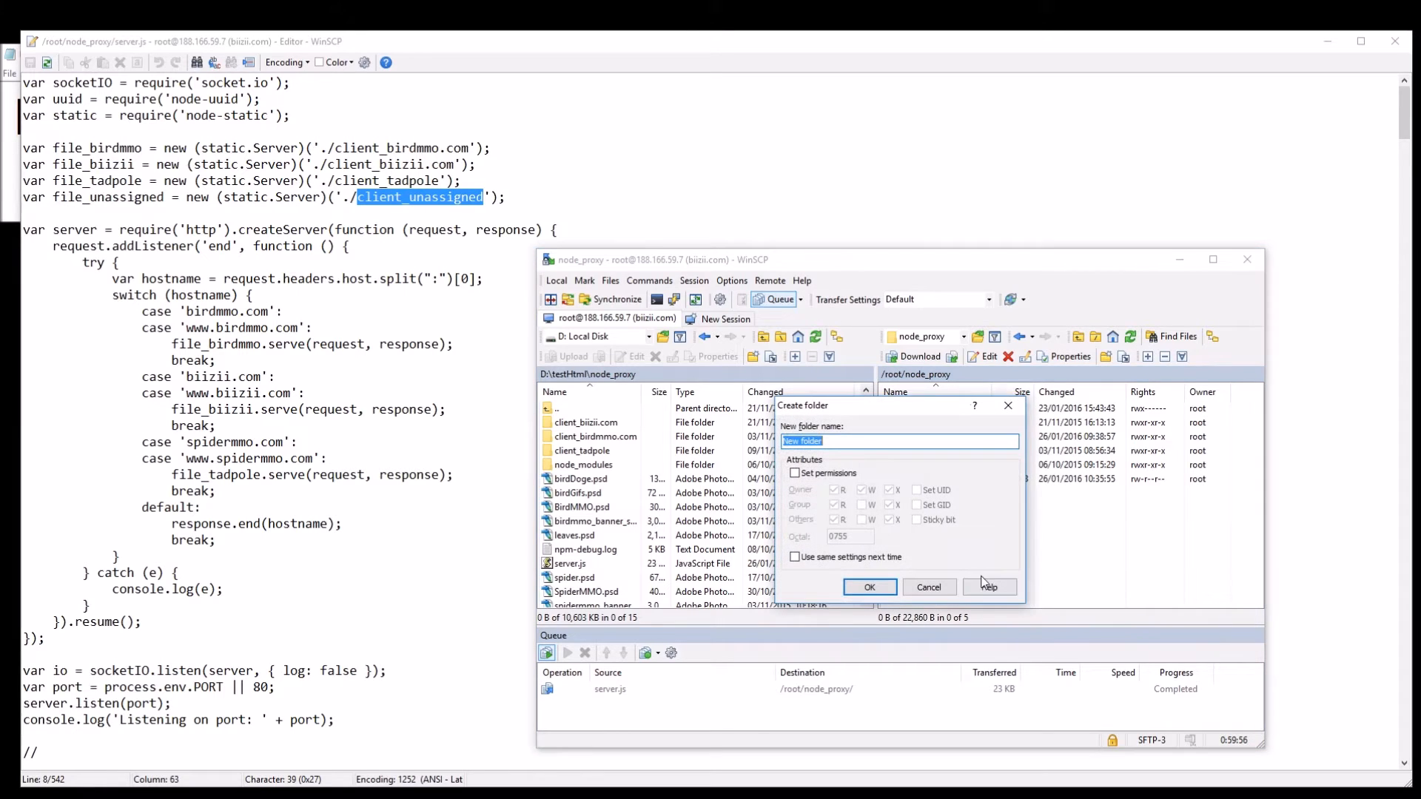
type("client_unassigned")
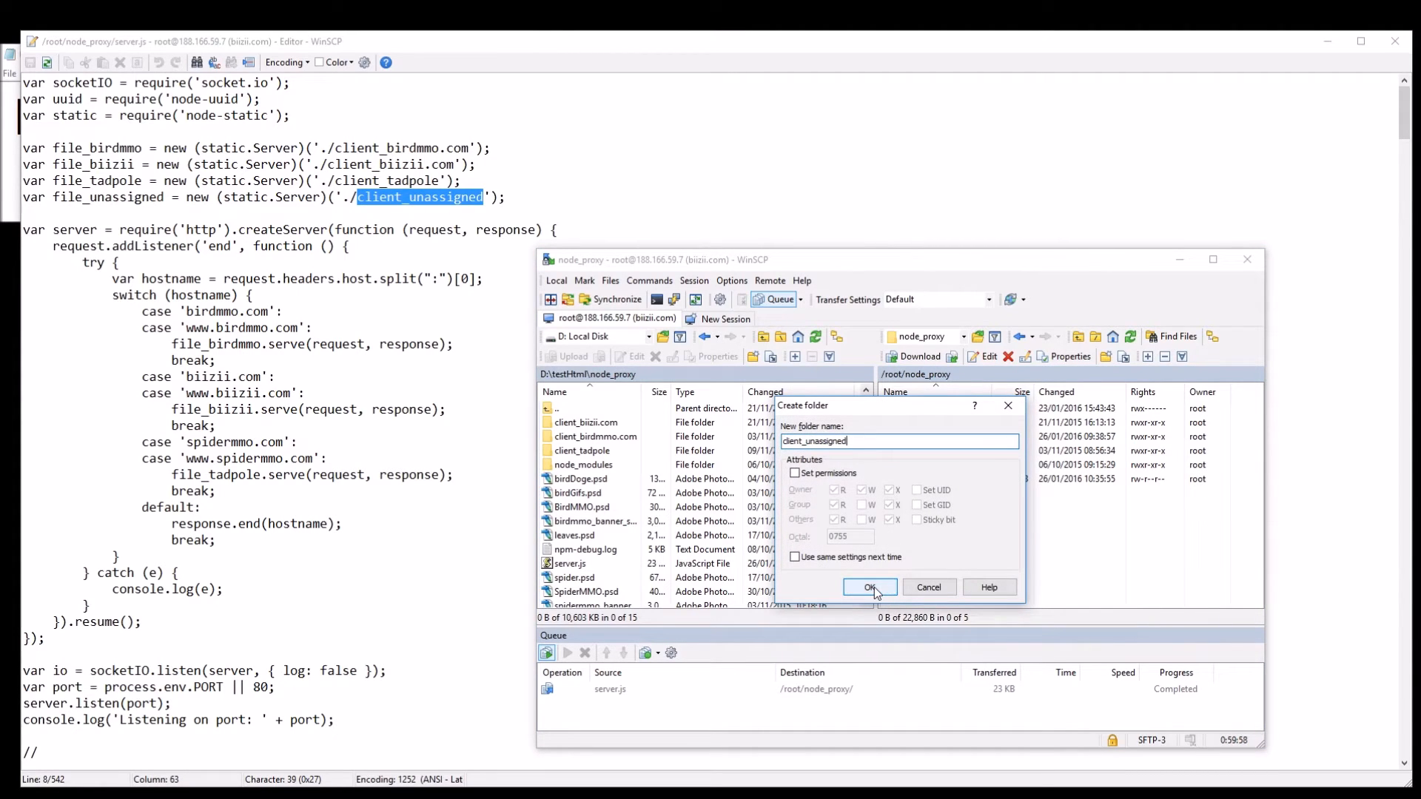
left_click(868, 586)
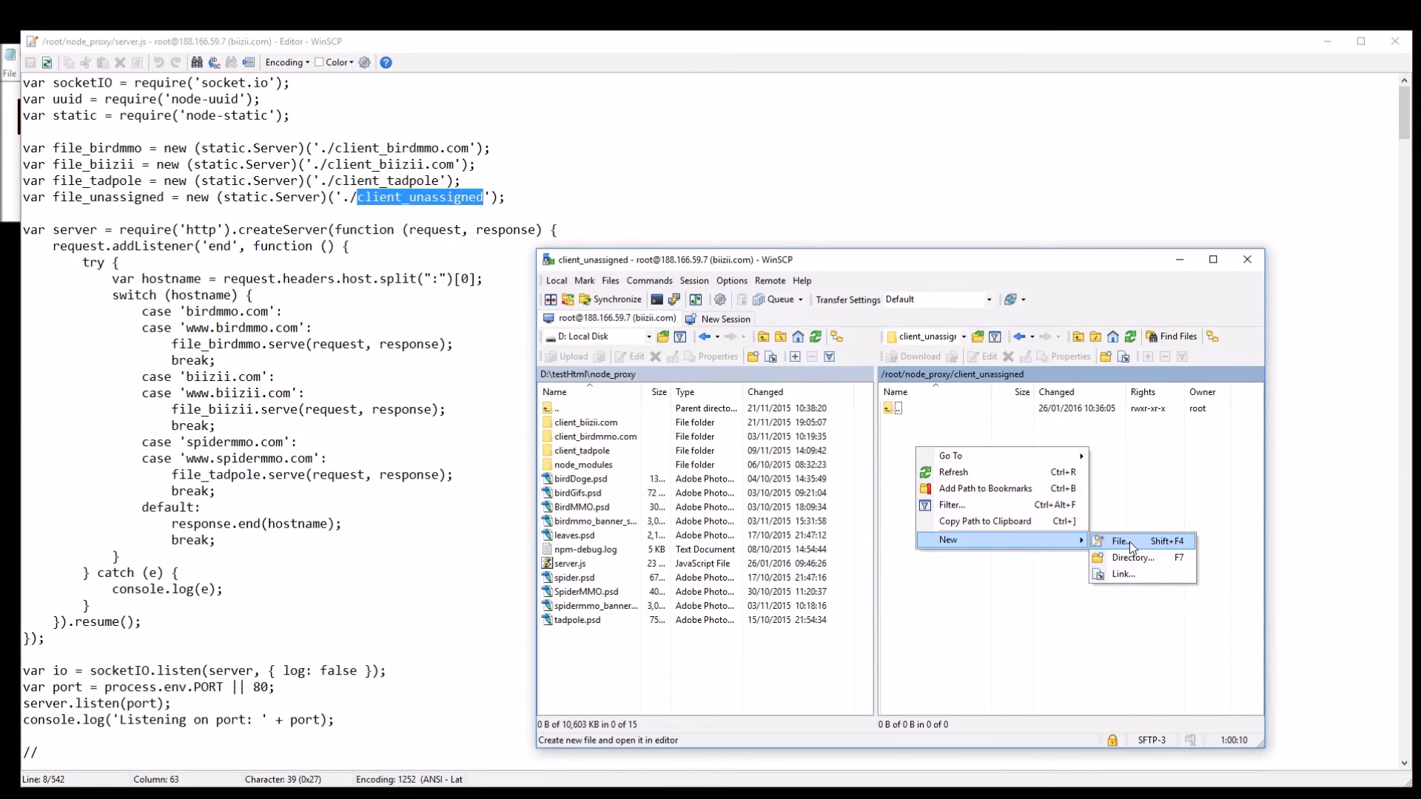
- Create index.html in client_unassigned containing 'SeanWasEre', then close the editor
left_click(1122, 542)
type("index.html")
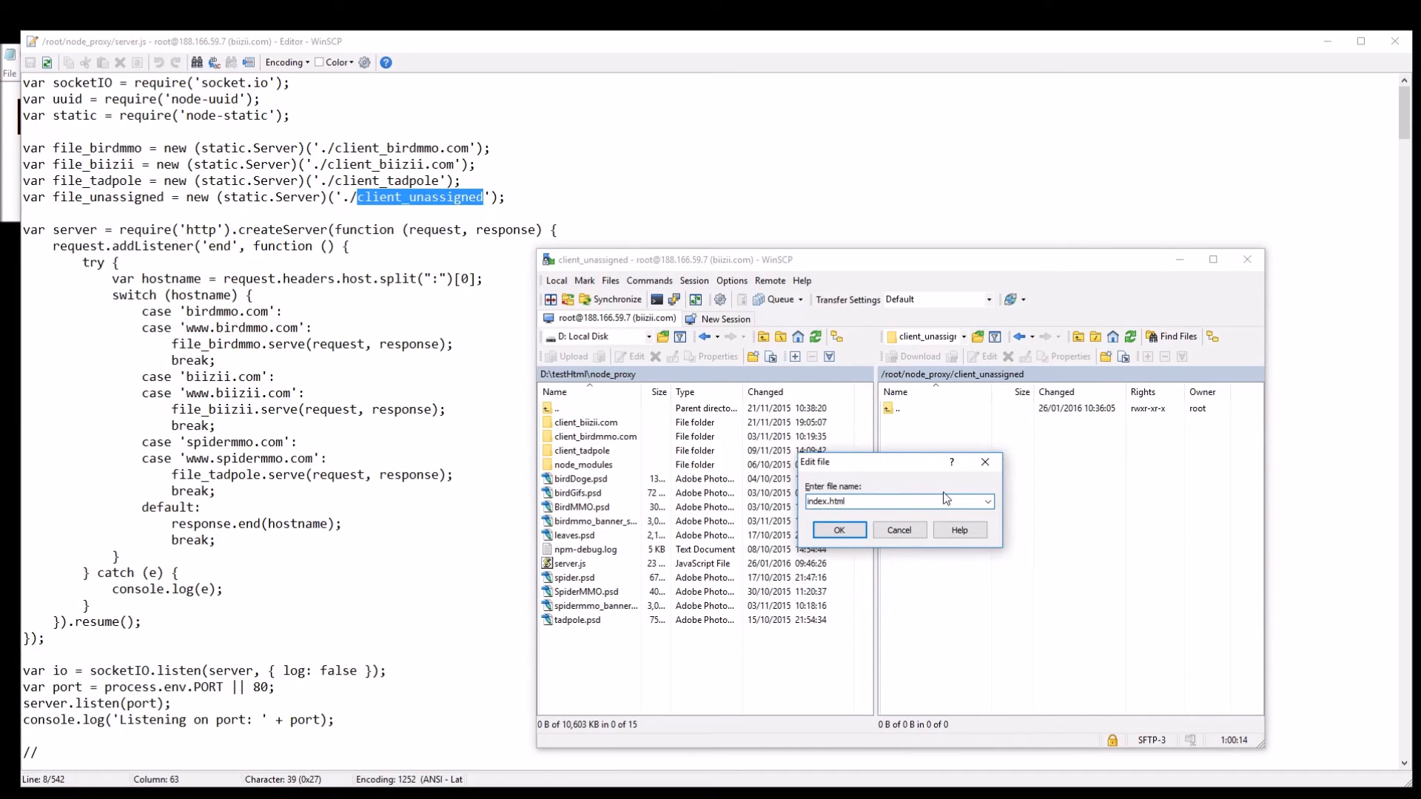
left_click(837, 530)
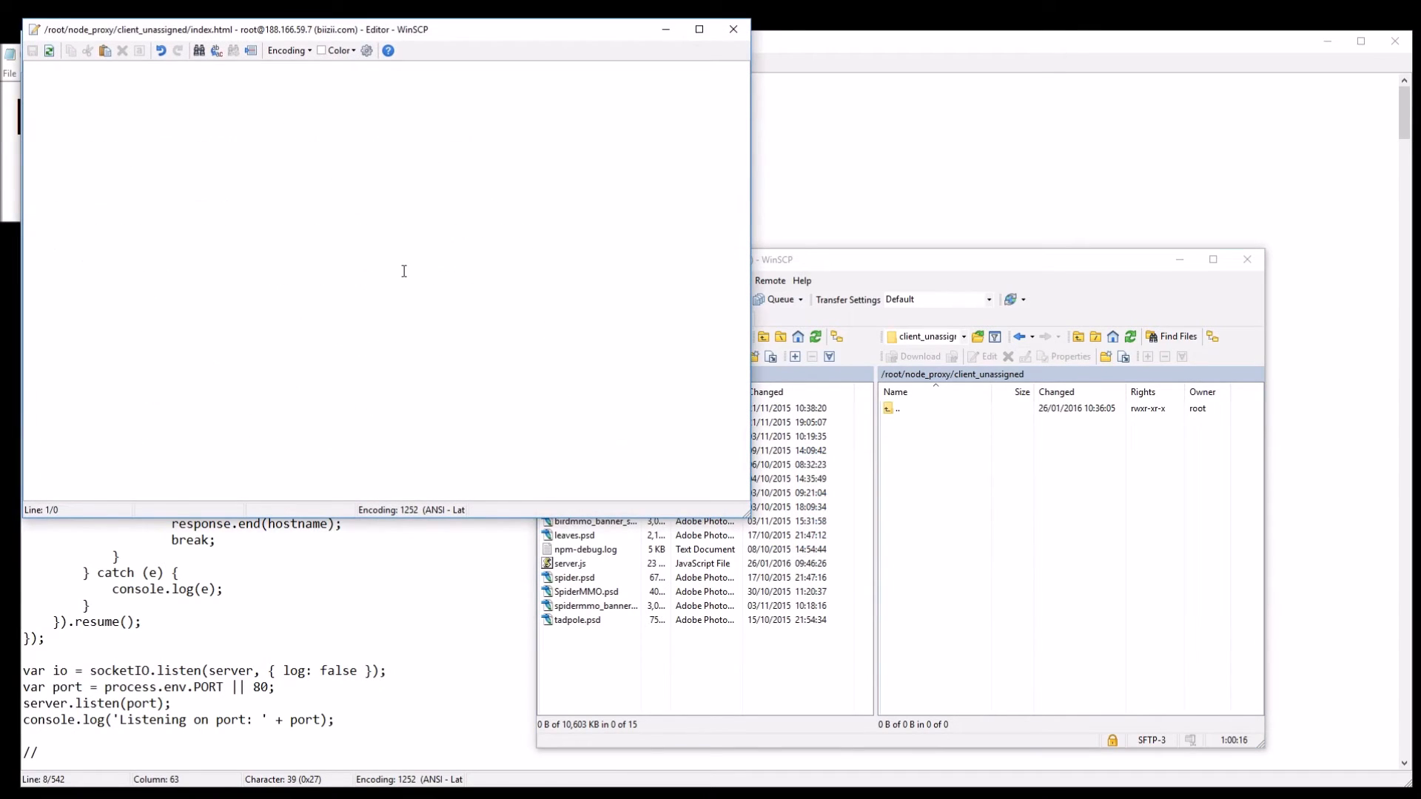
type("SeanWas")
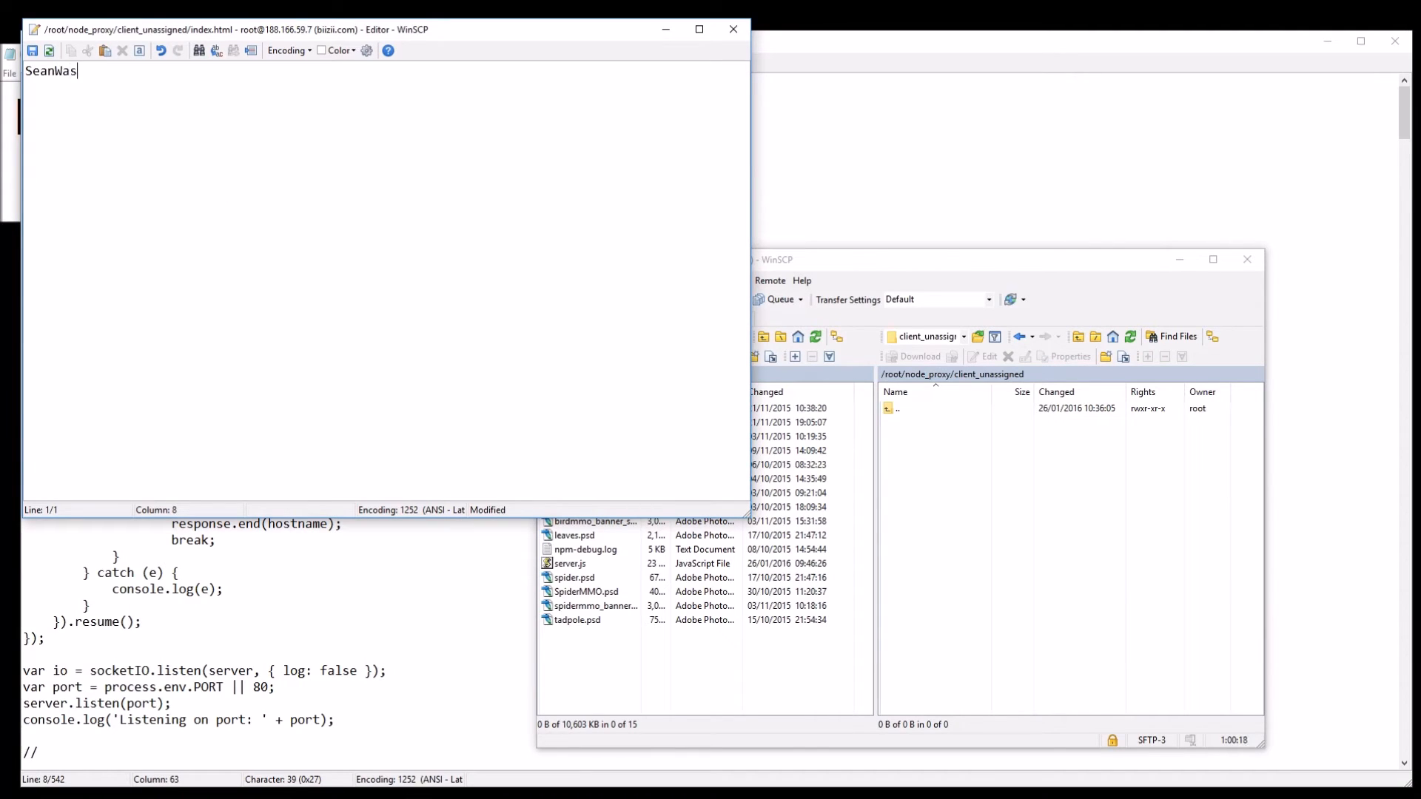
type("Ere")
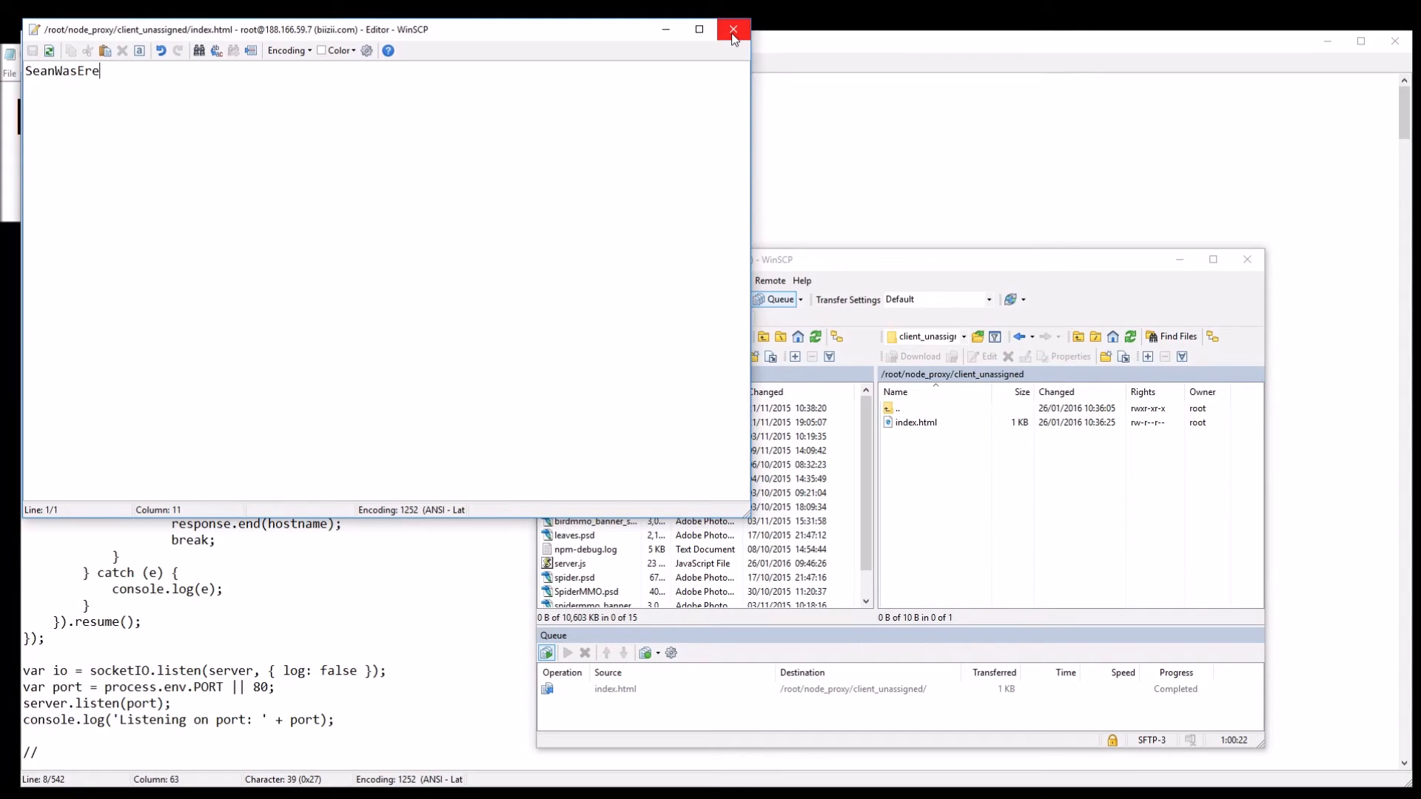
left_click(733, 28)
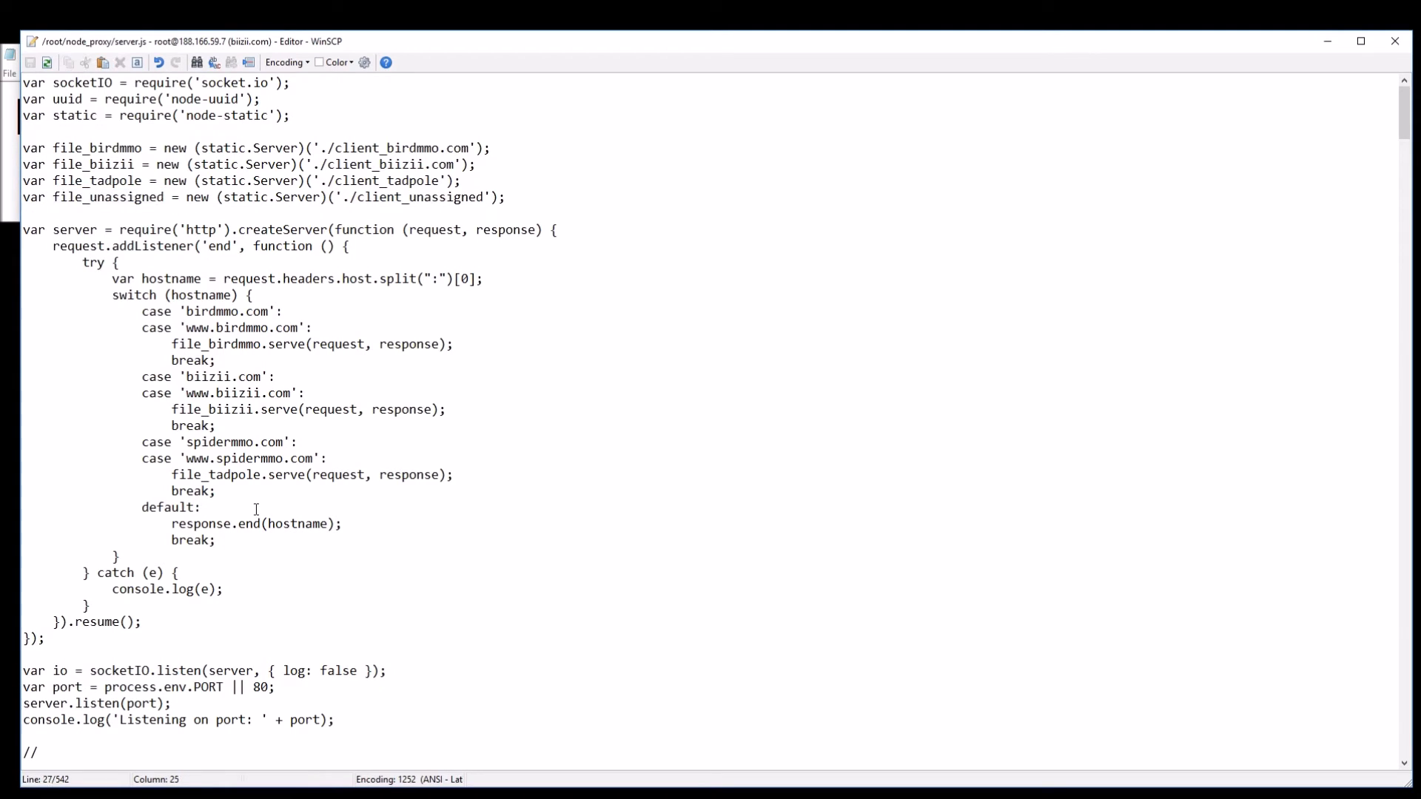
- Comment out response.end(hostname) and add file_unassigned.serve(request, response) in the default case
type("//")
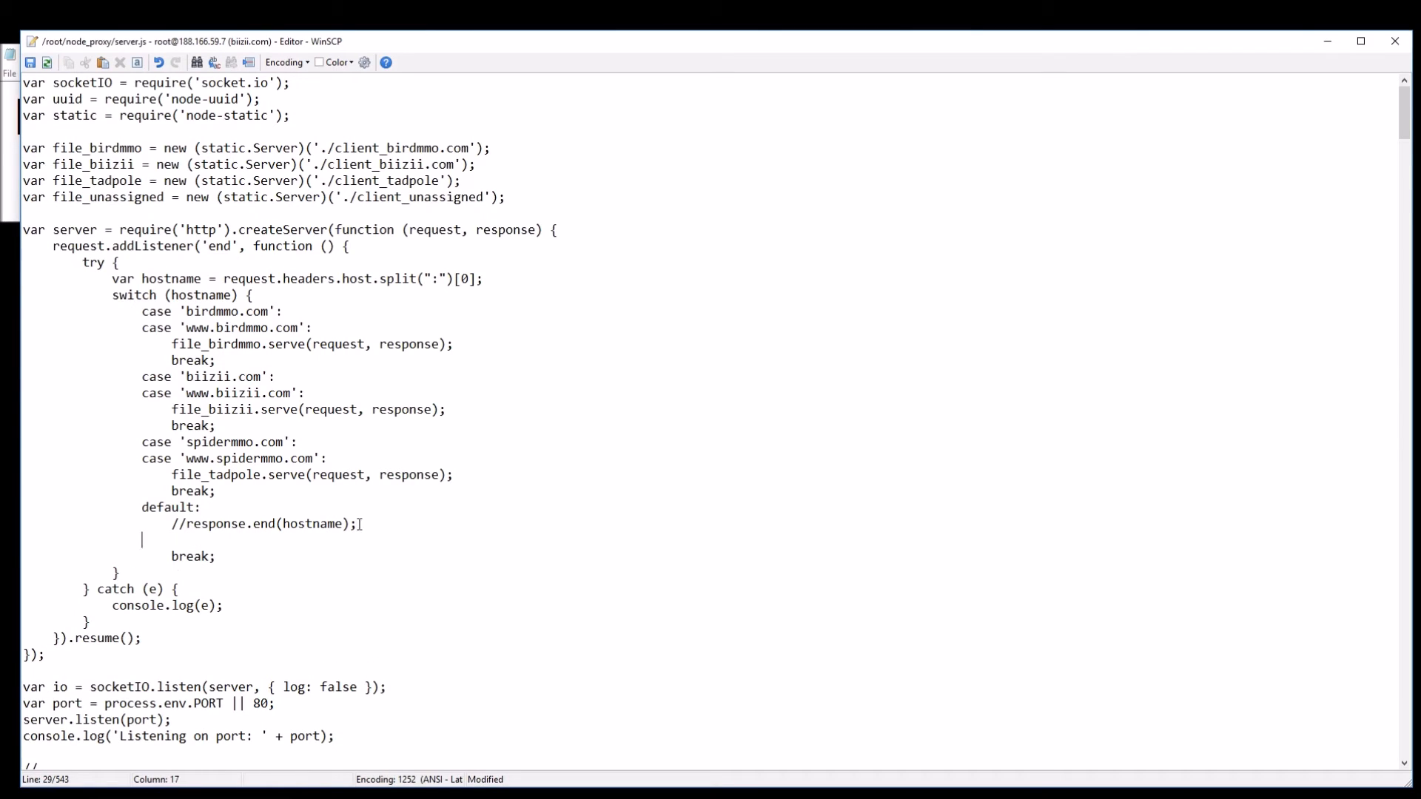
type("file_unassigned")
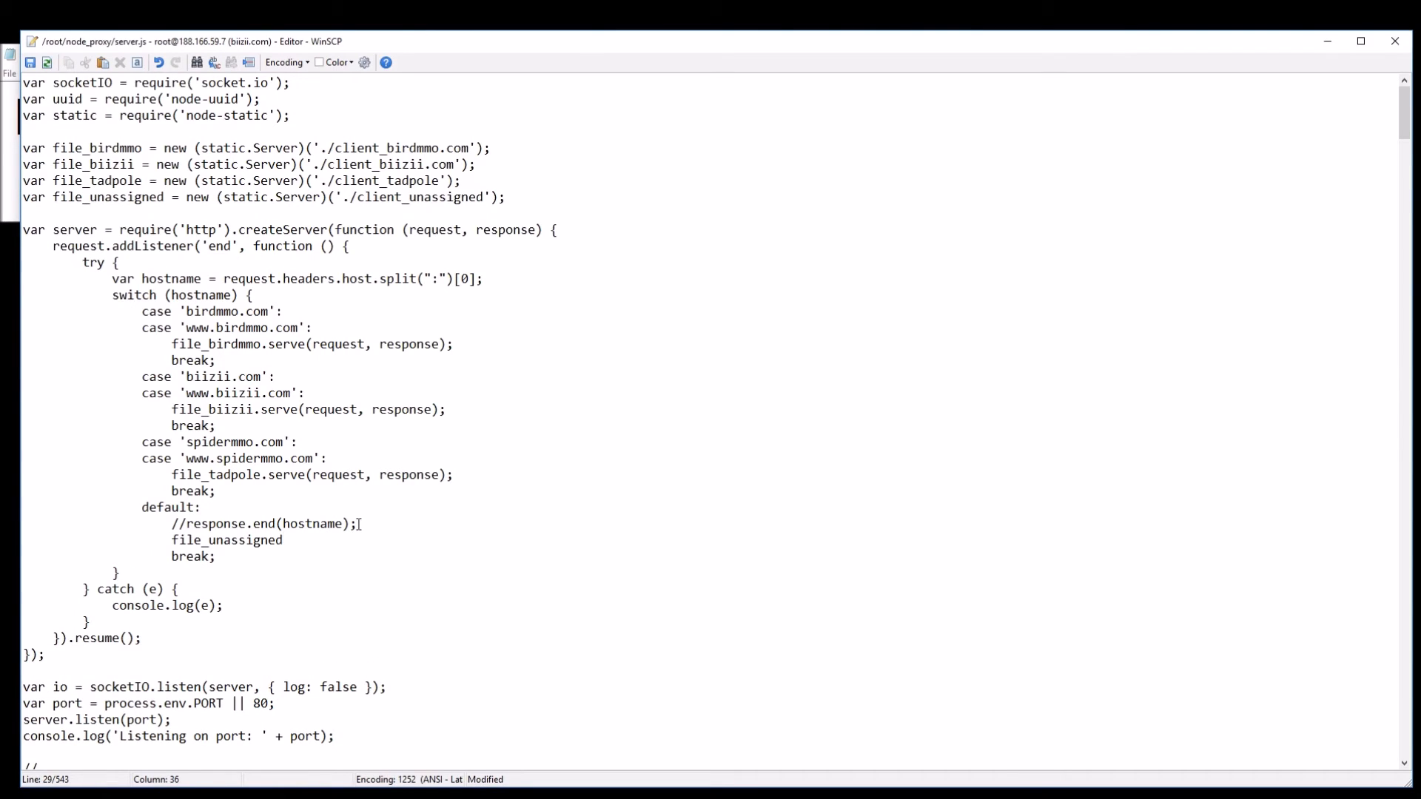
type(".server")
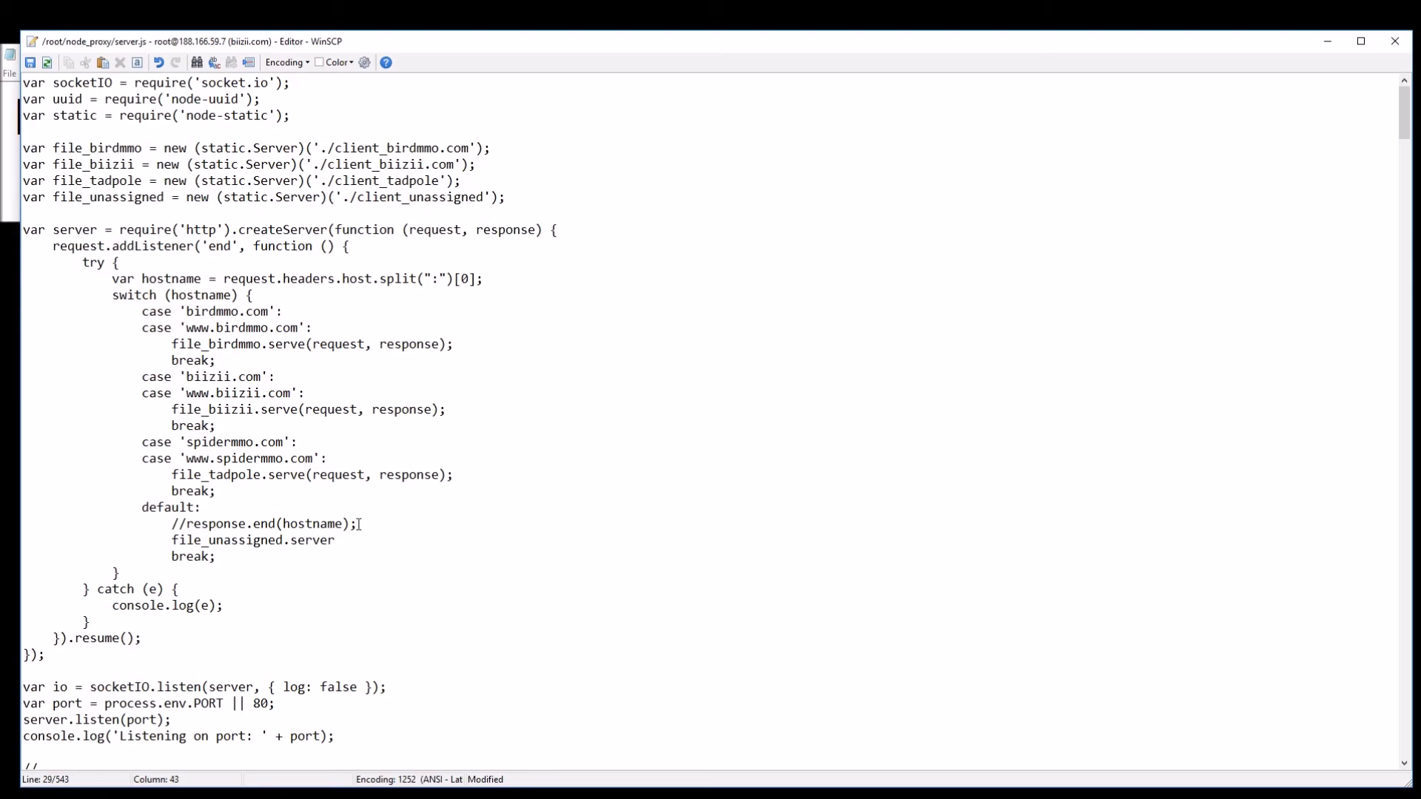
type("();")
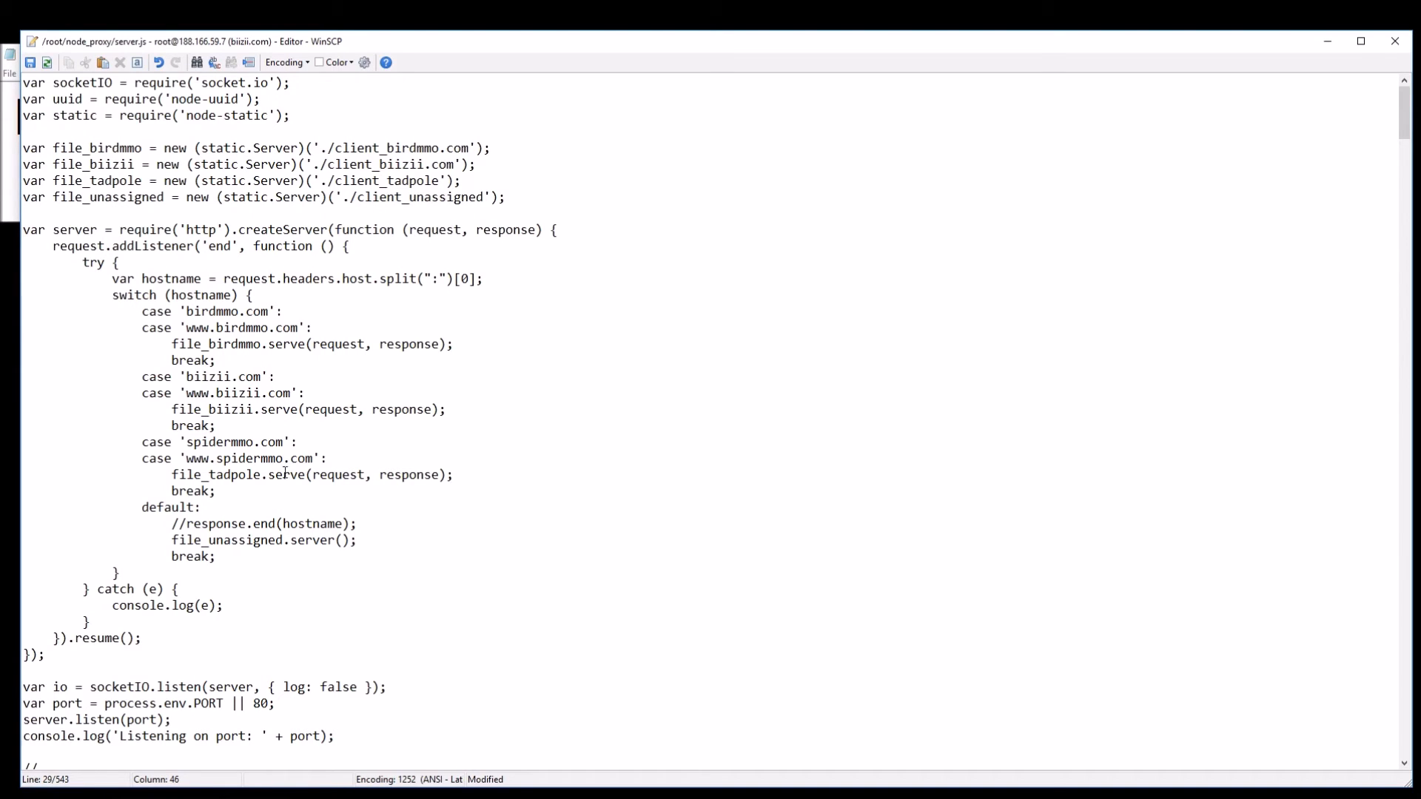
left_click_drag(315, 473, 435, 473)
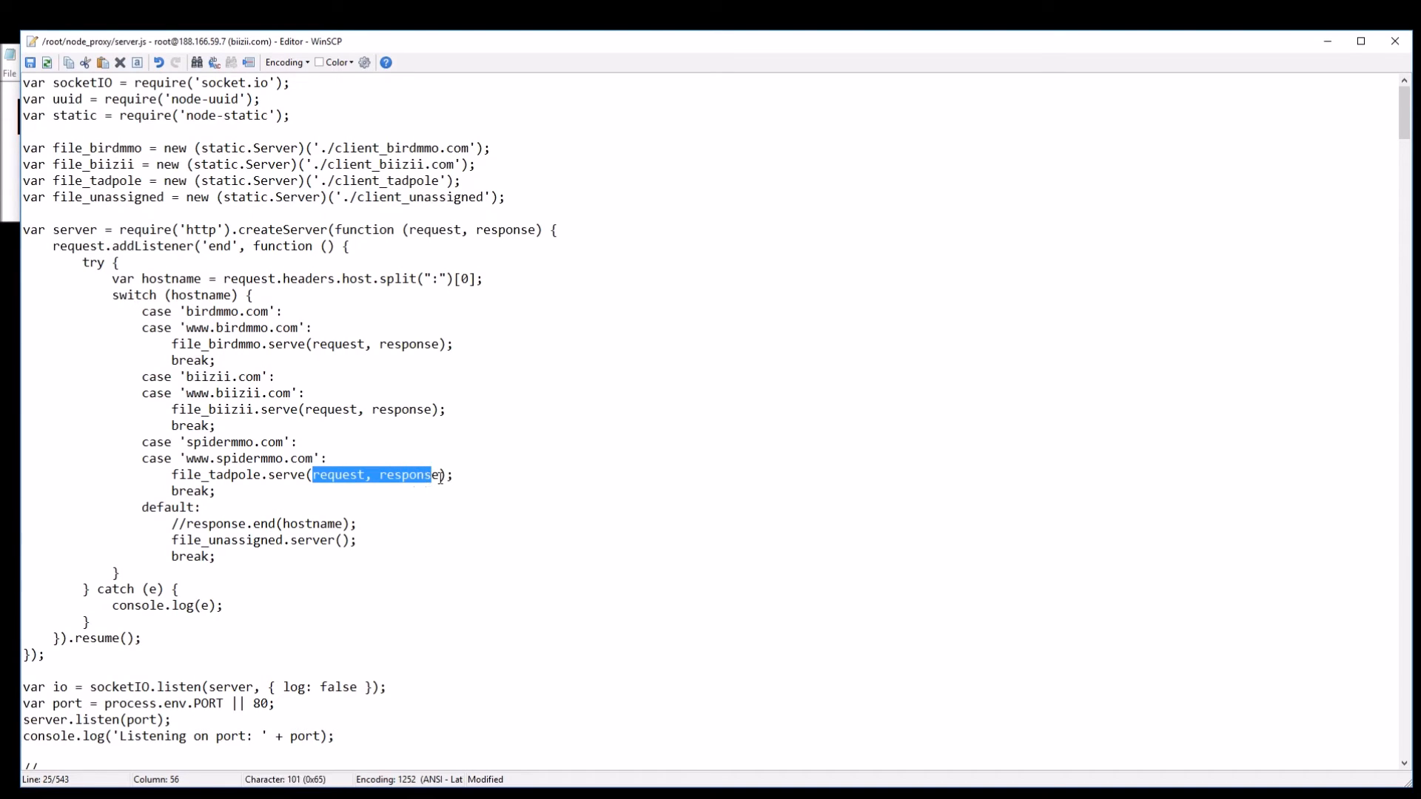
type("request, response")
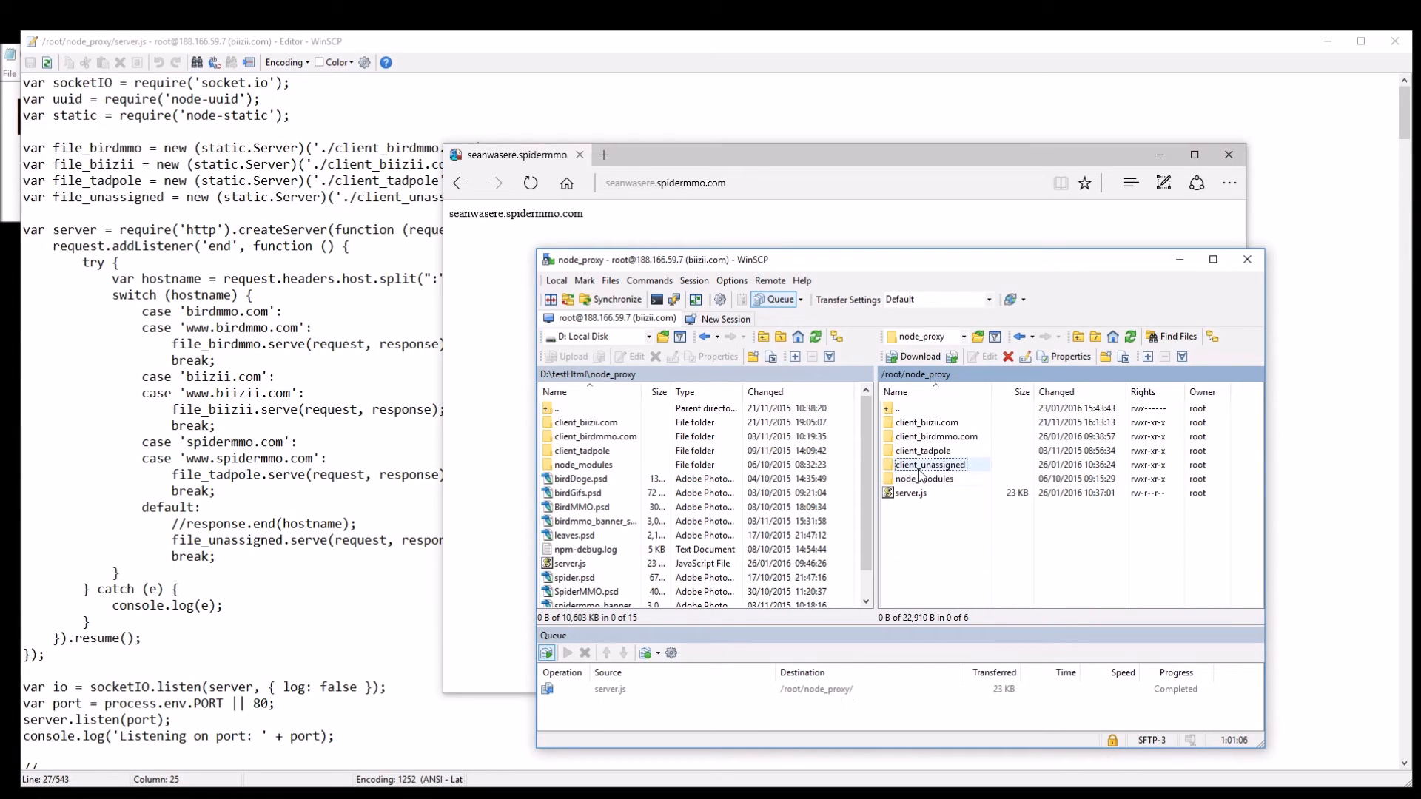
- Rerun node server.js in PuTTY and reload seanwasere.spidermmo.com to show SeanWasEre
double_click(928, 464)
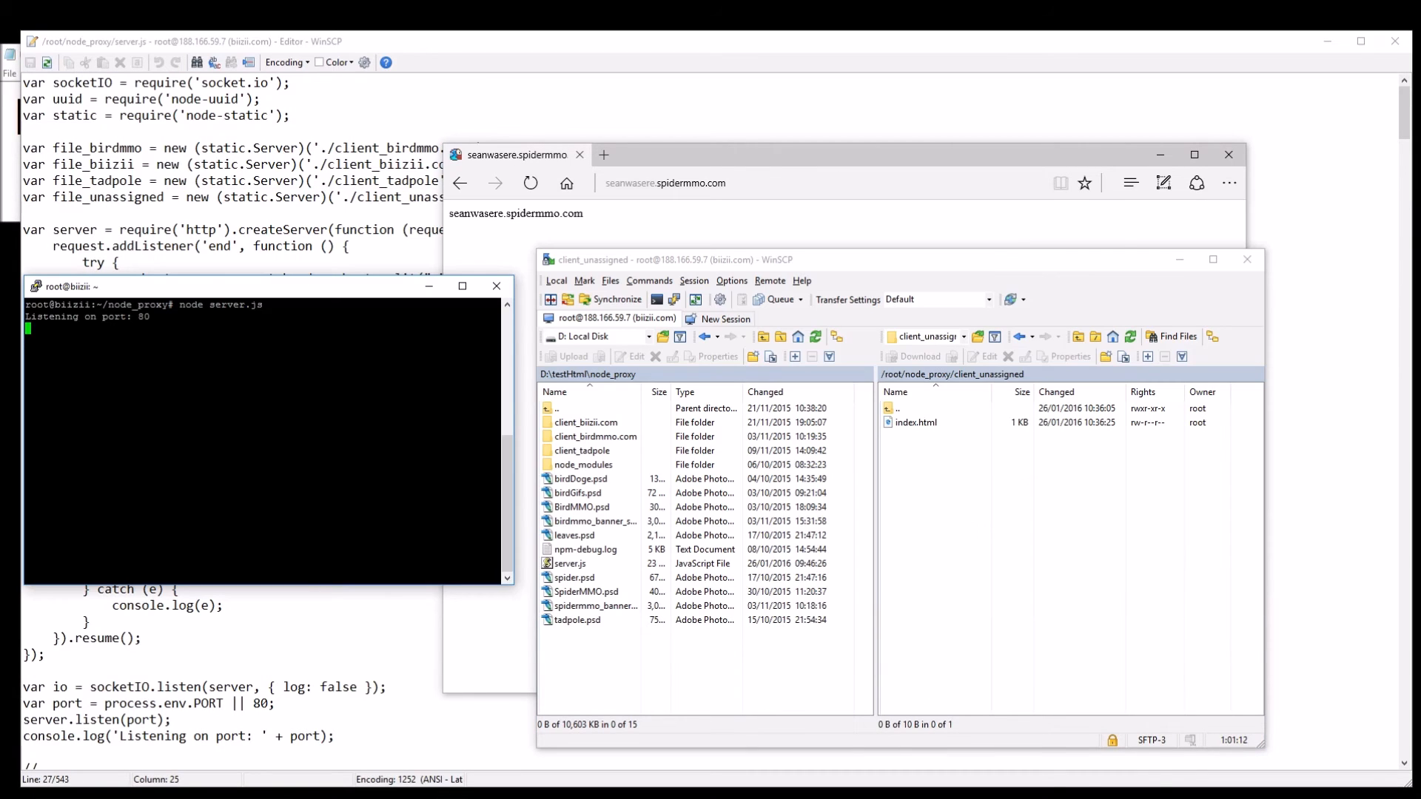
type("node server.js")
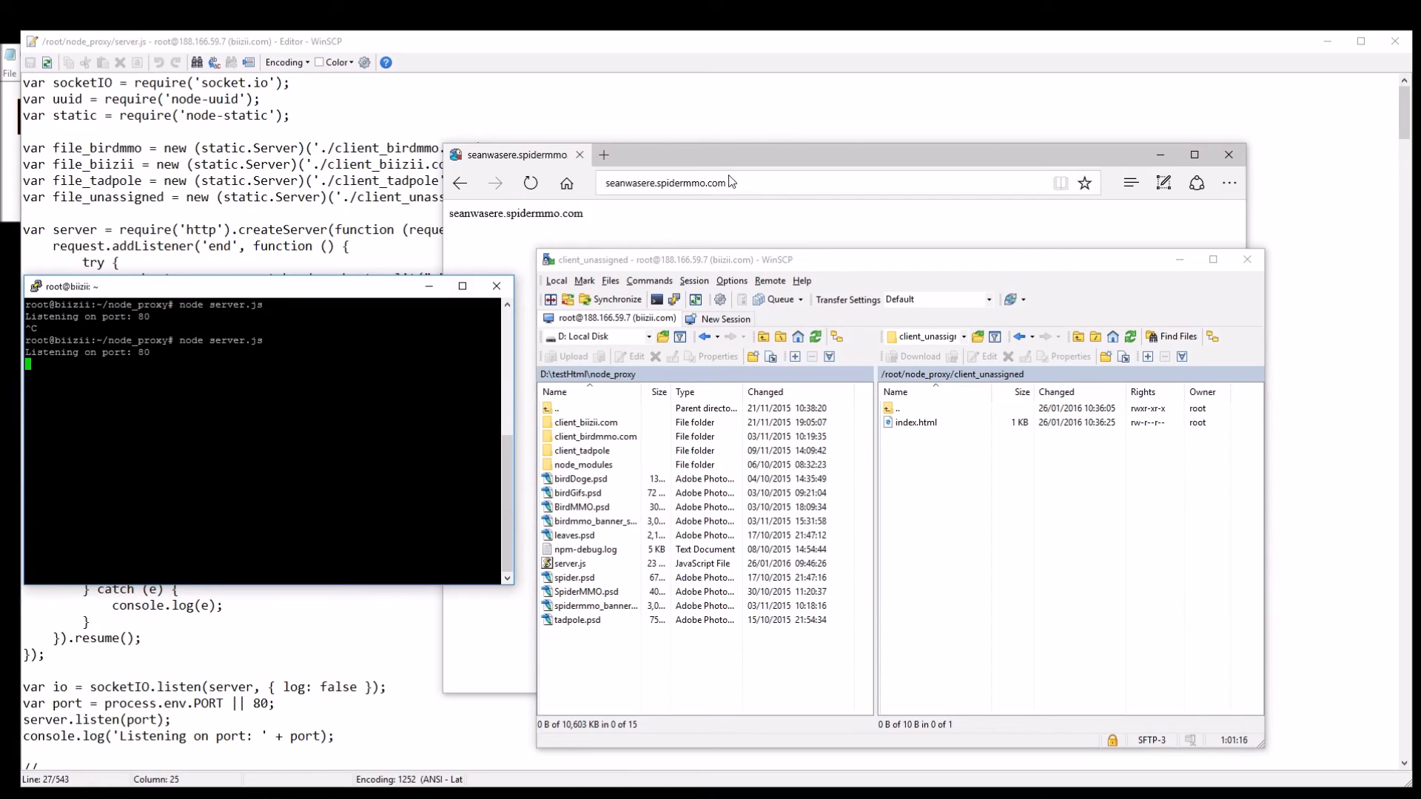
left_click(707, 182)
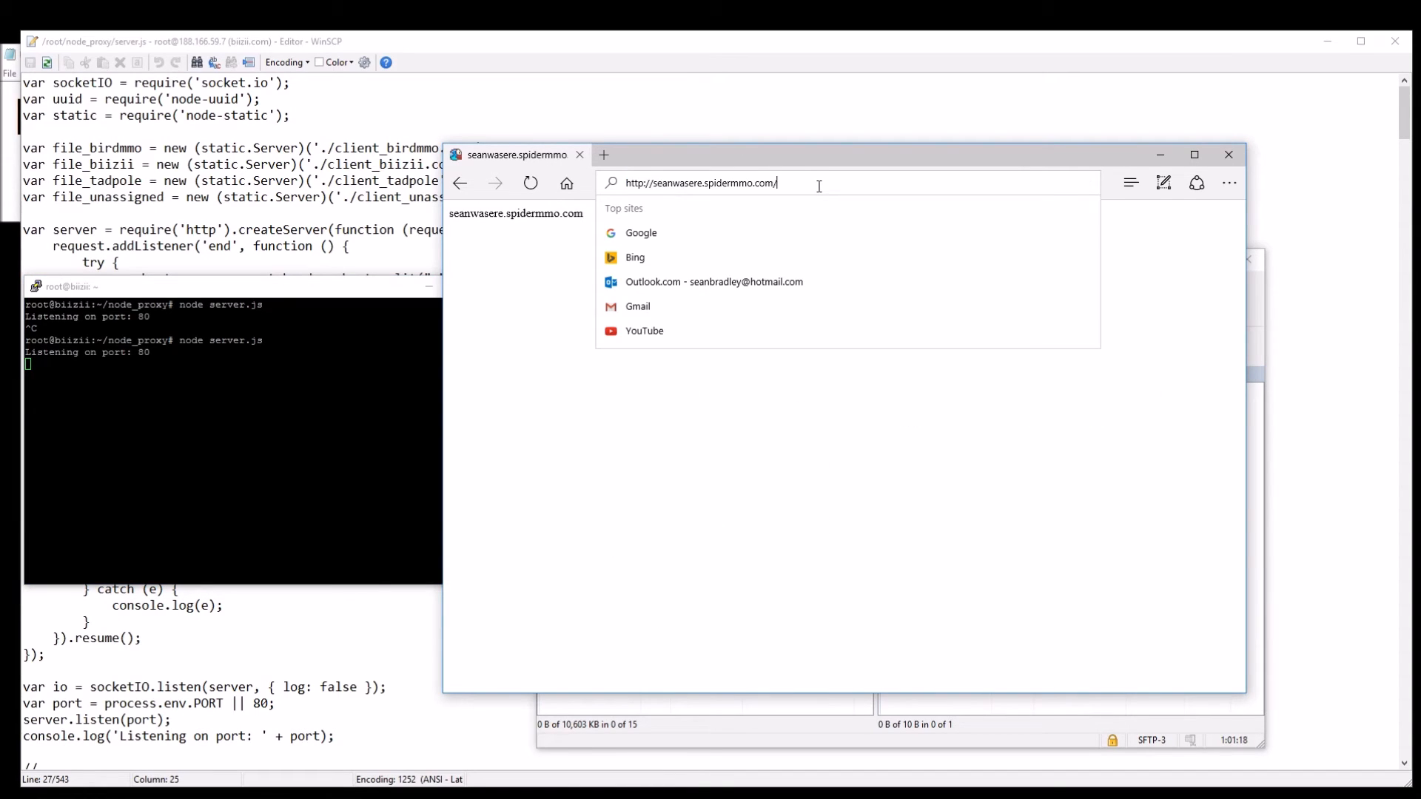
key("Enter")
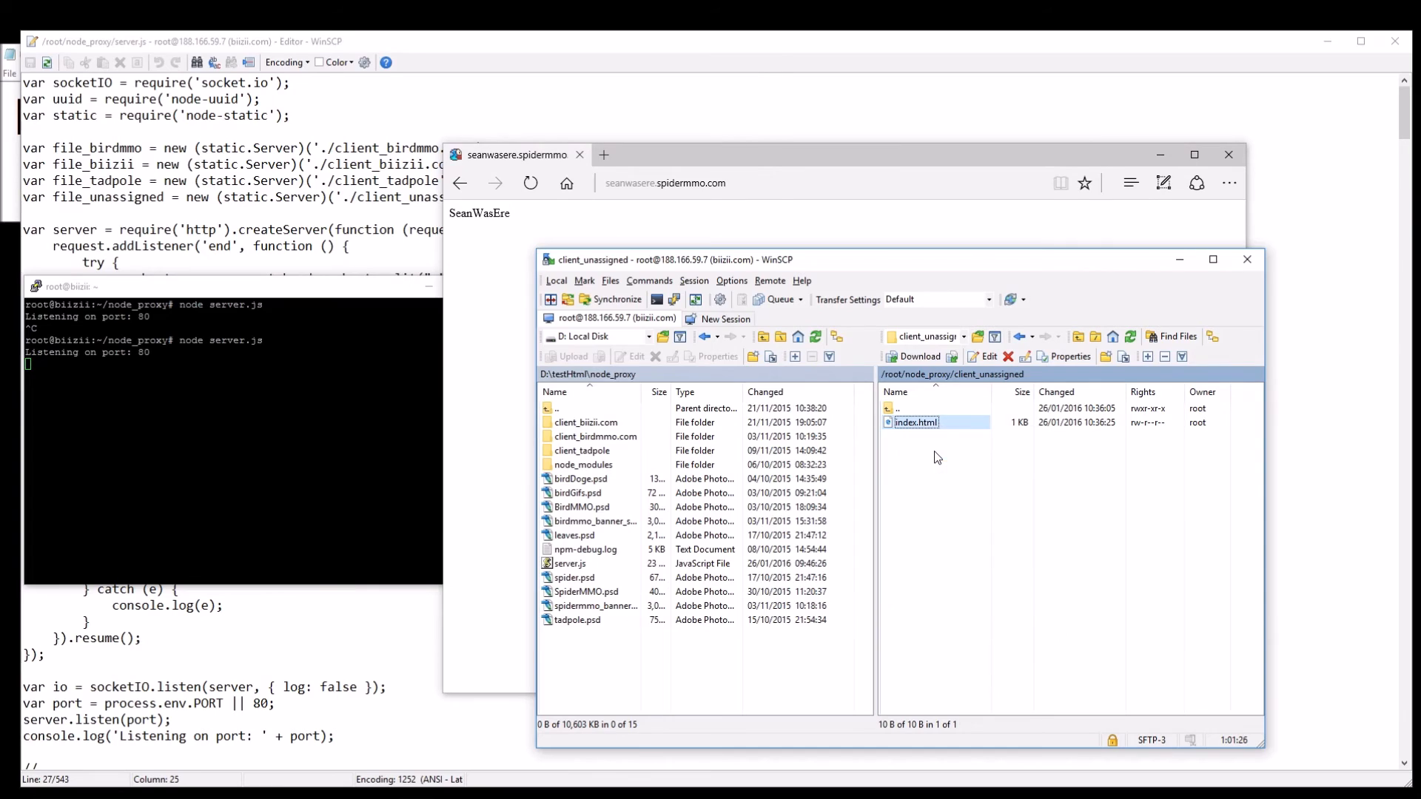
- Append 'This is a very basic html page' to index.html and refresh the Edge page
double_click(917, 423)
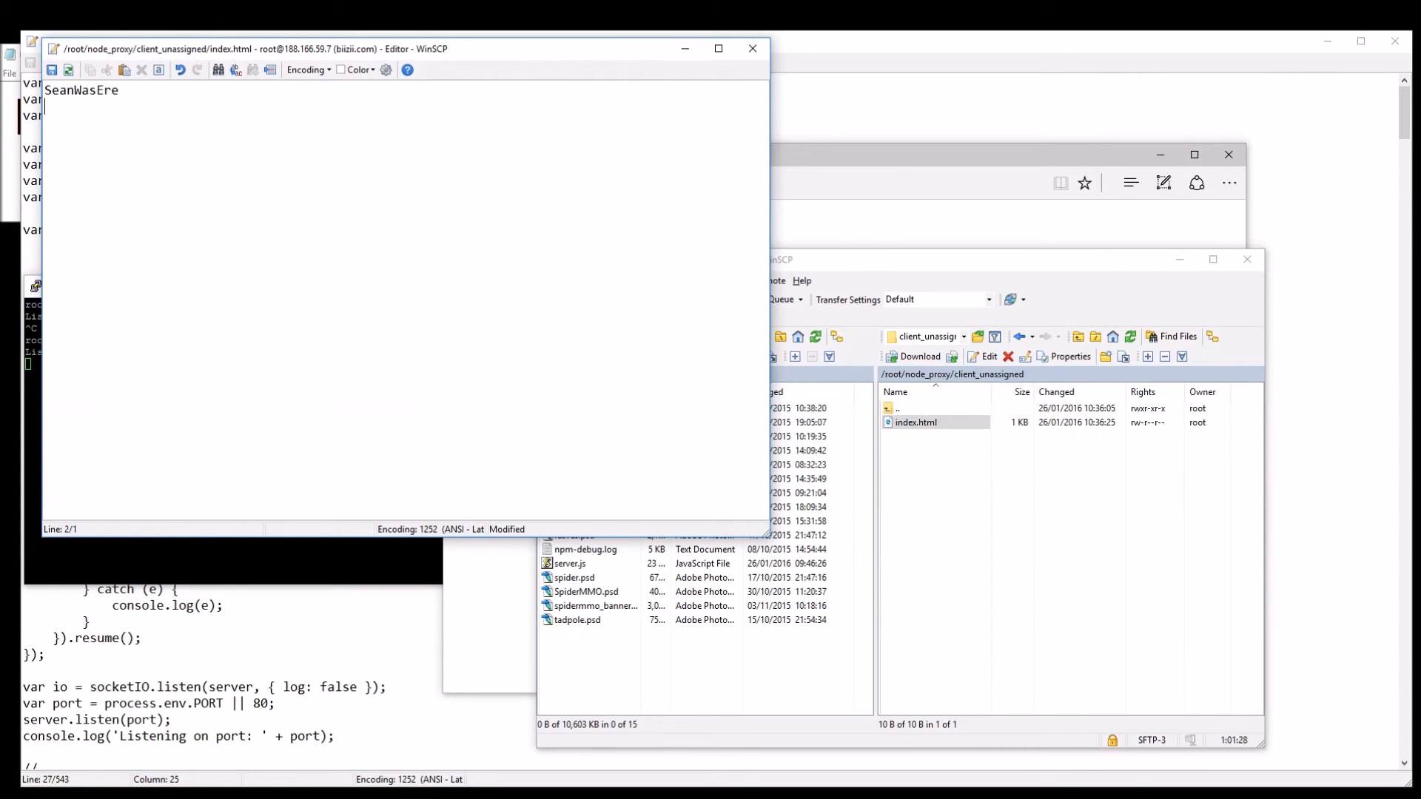
type("This is a")
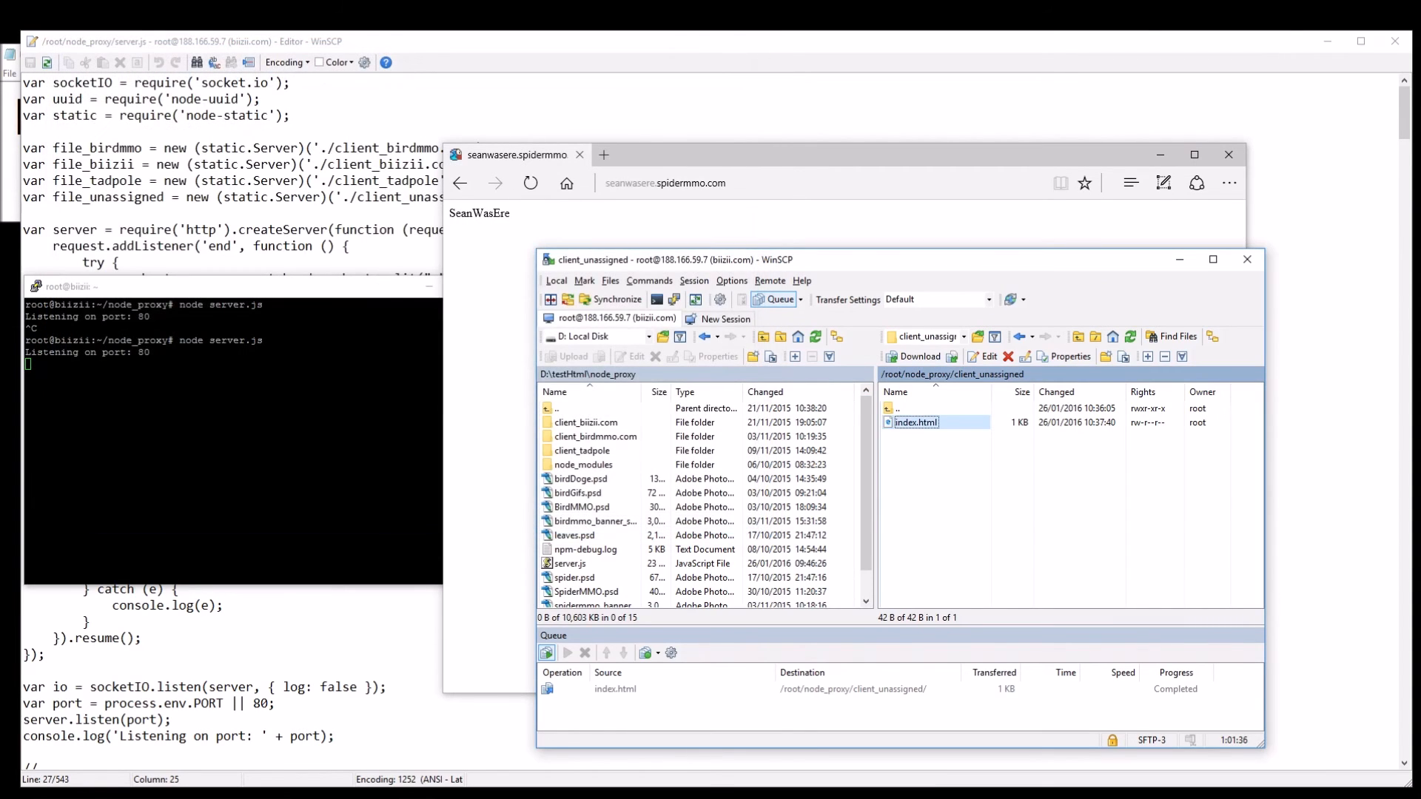
left_click(530, 183)
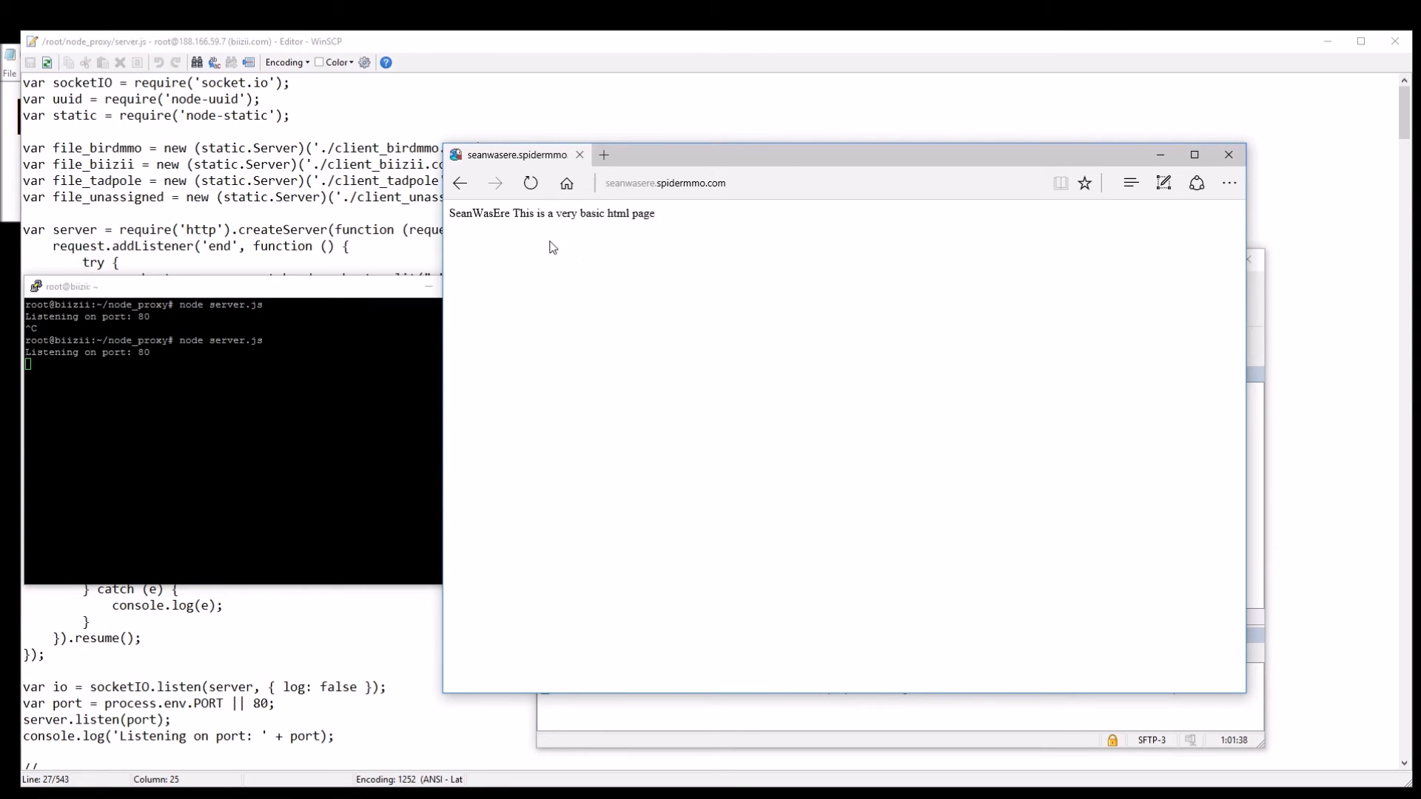
mouse_move(880, 222)
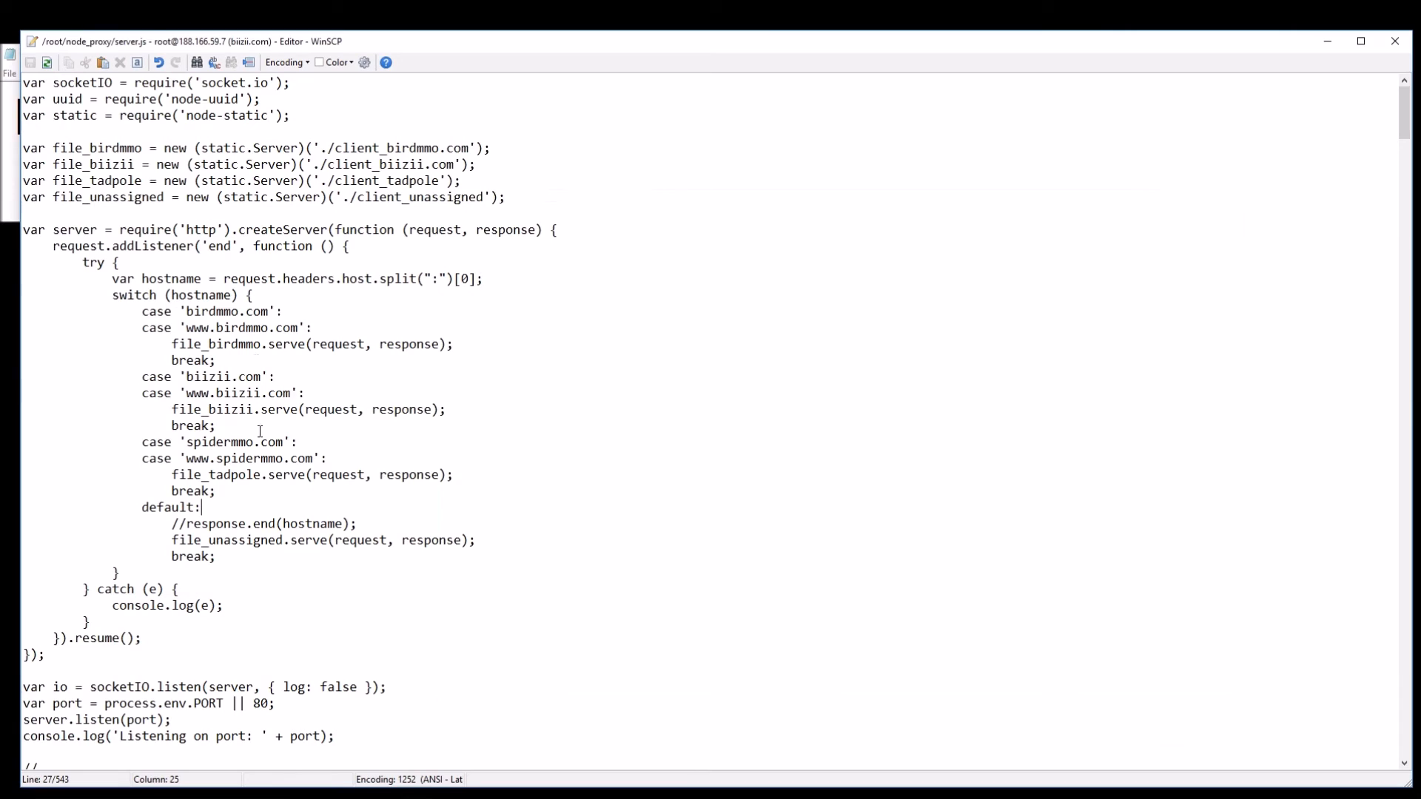
mouse_move(276, 523)
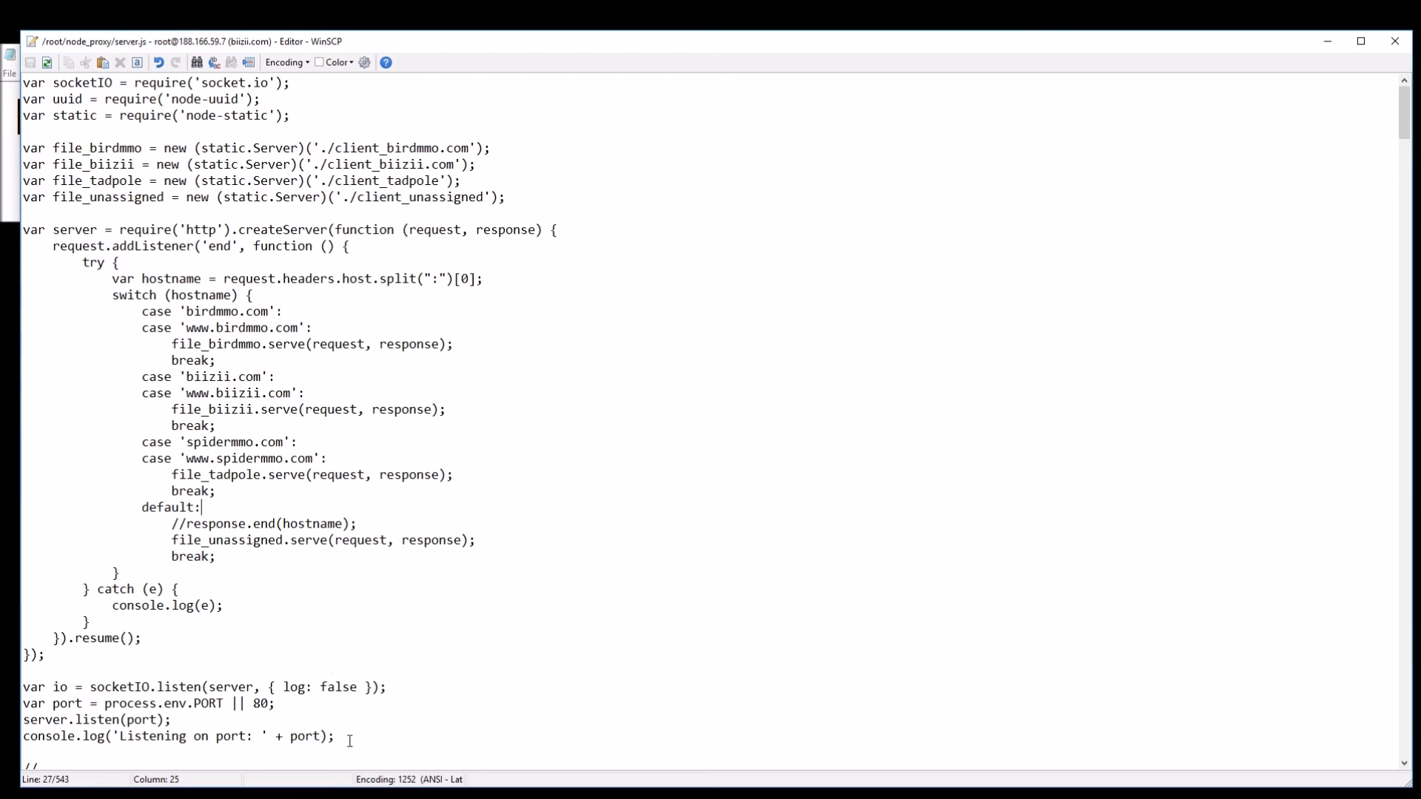
- Comment out file_unassigned.serve, add file_birdmmo.serve(request, response); and save server.js
key("ctrl+a")
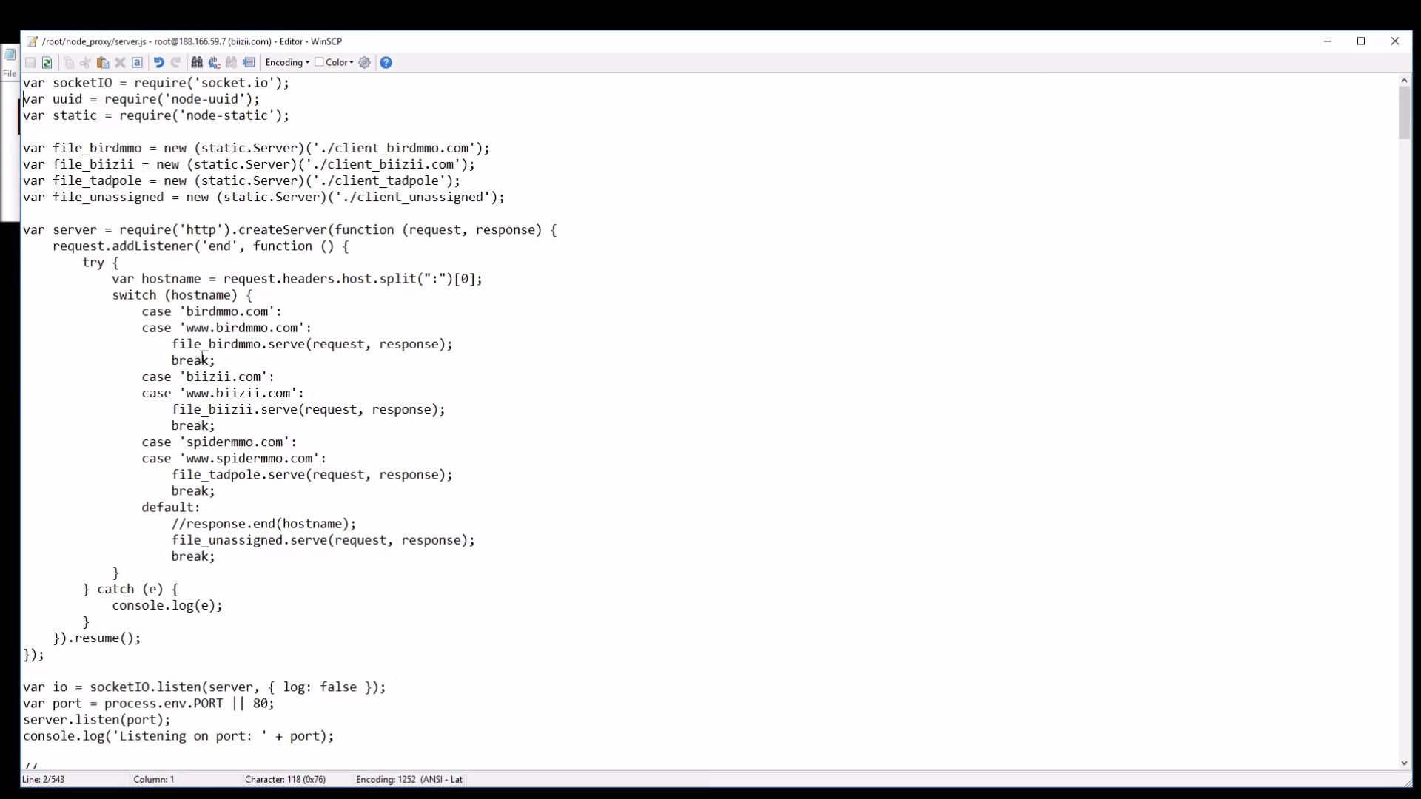
mouse_move(242, 506)
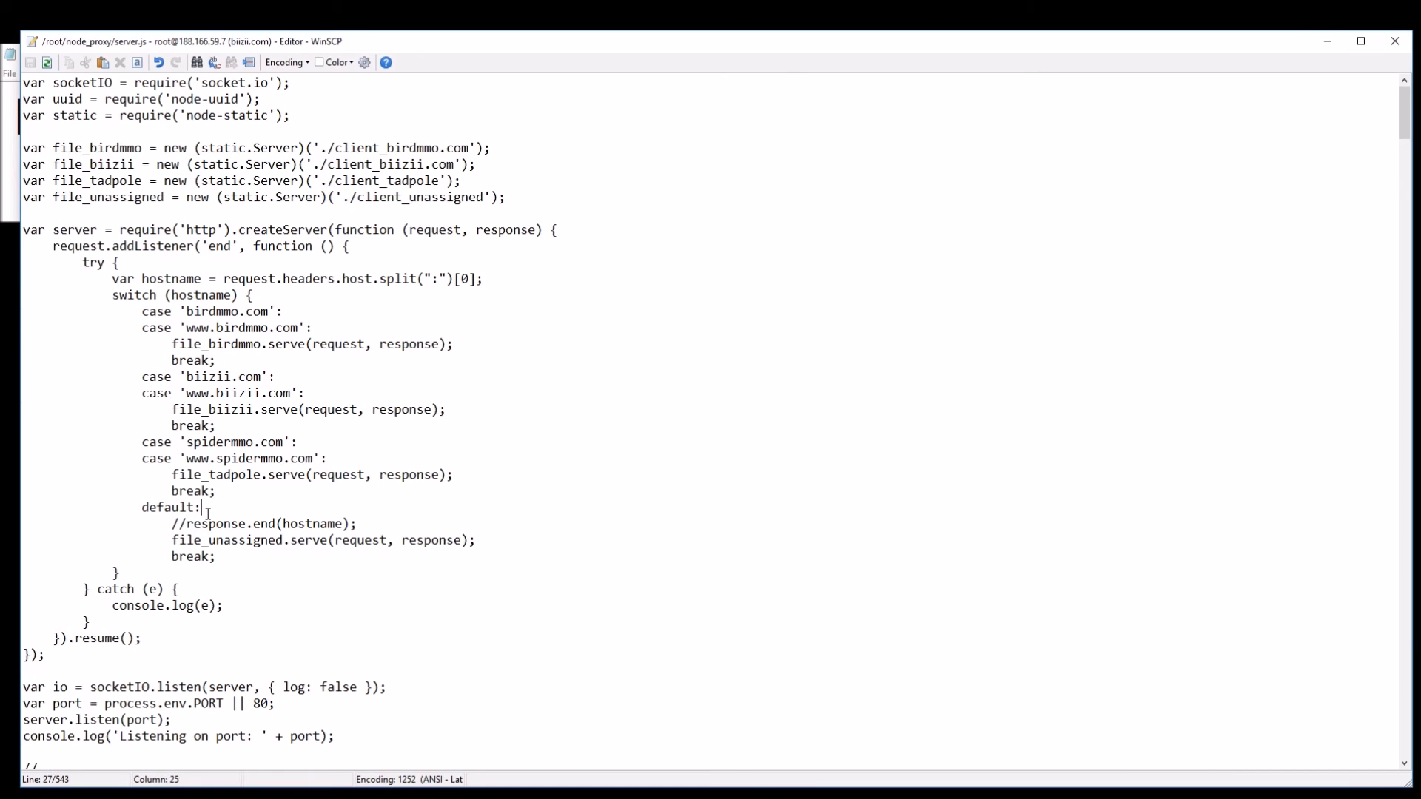
type("//")
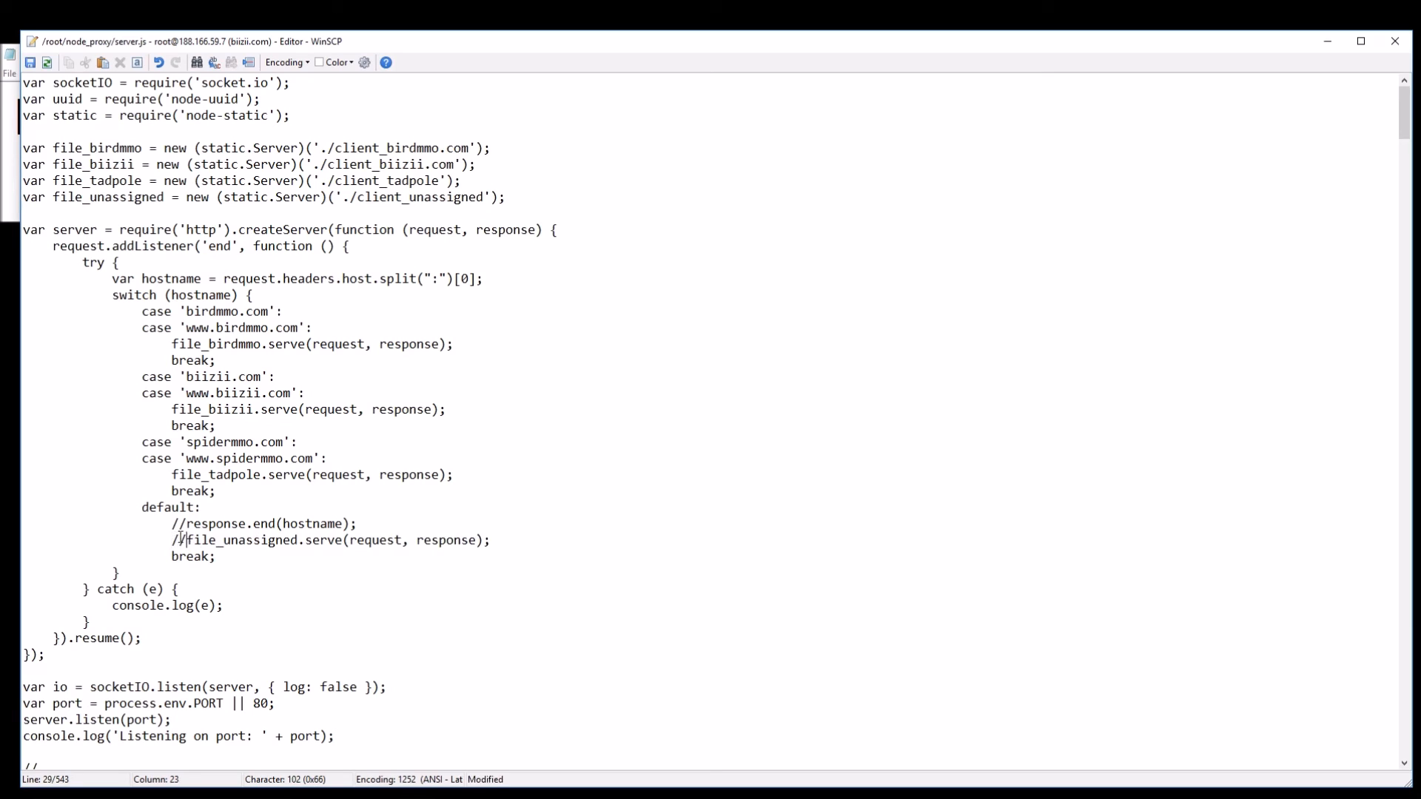
left_click_drag(171, 344, 423, 343)
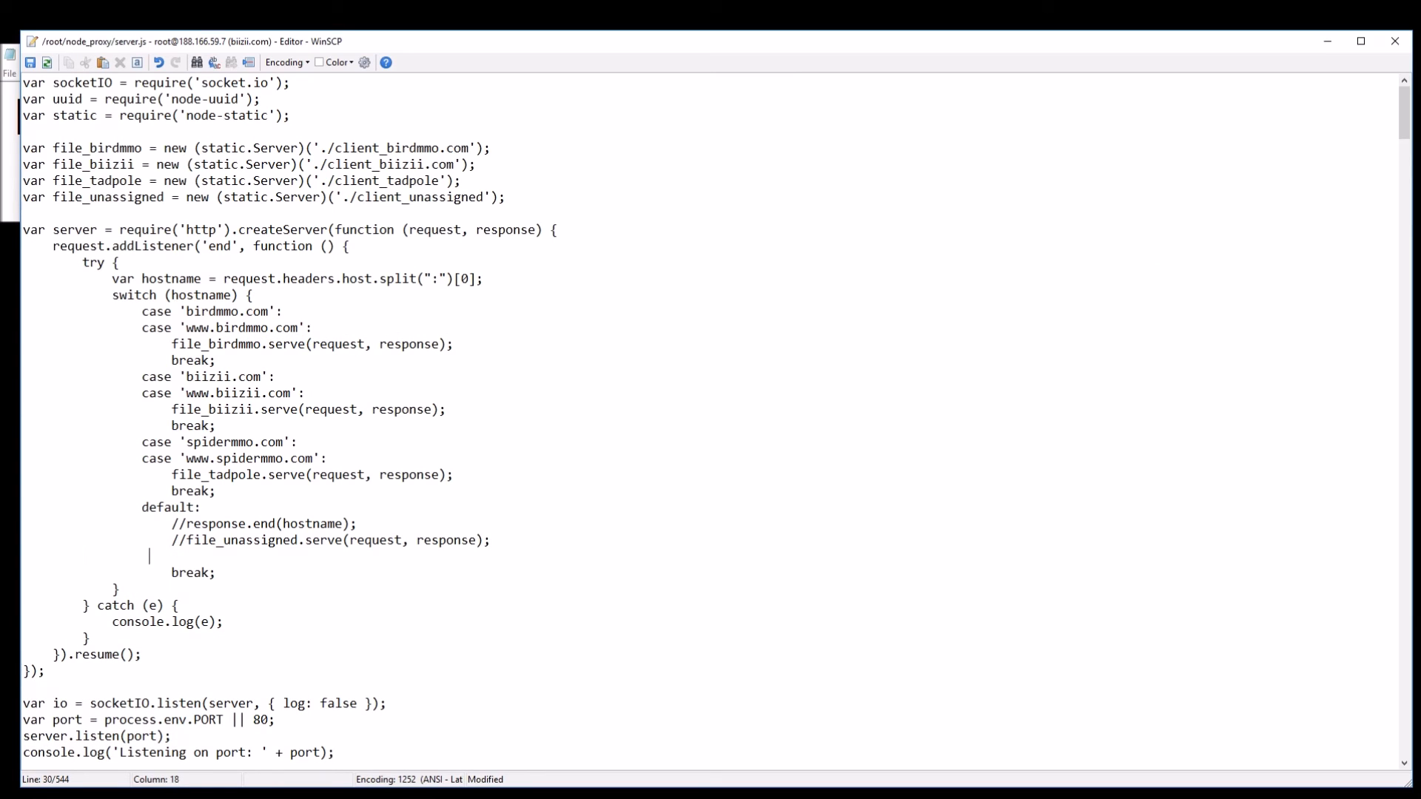
type("file_birdmmo.serve(request, response);")
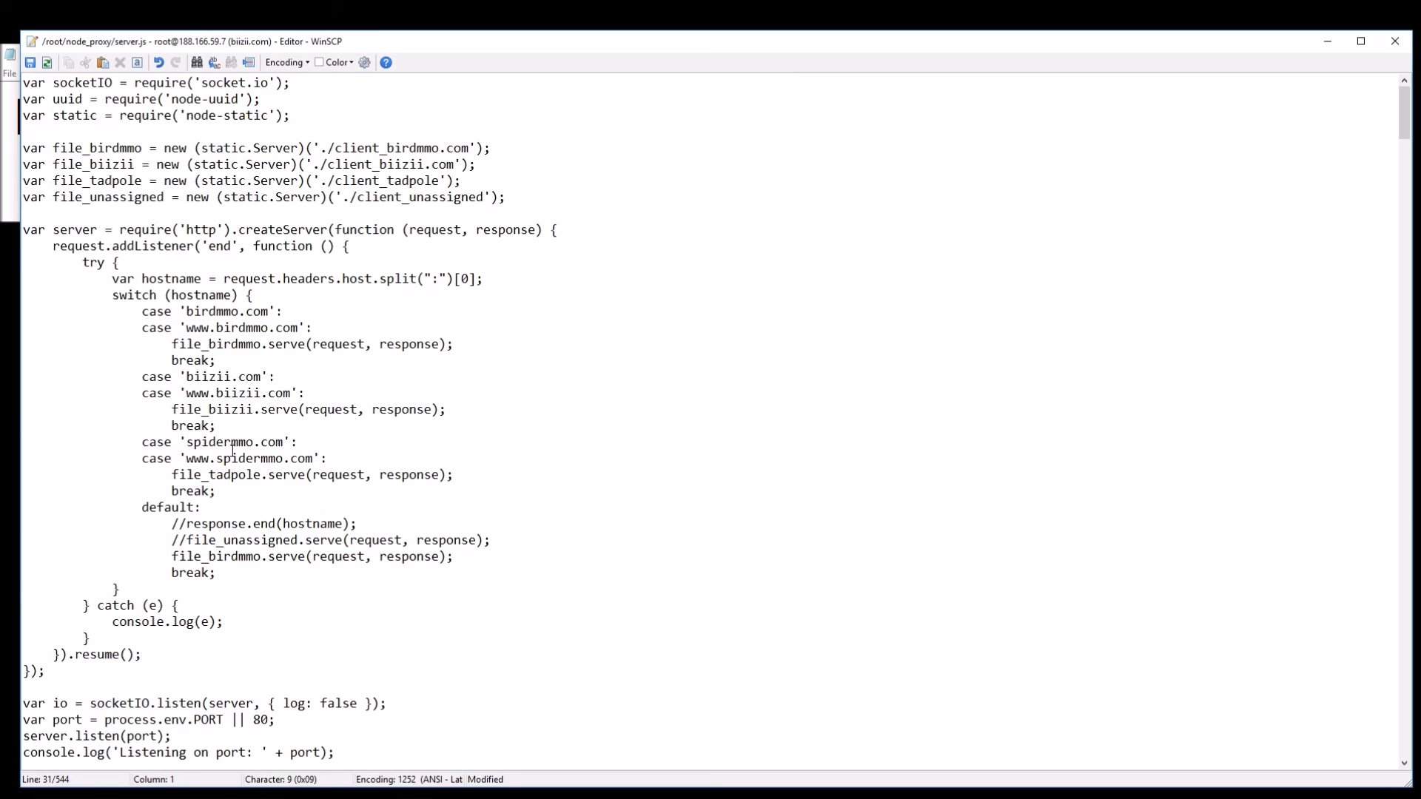
left_click(211, 492)
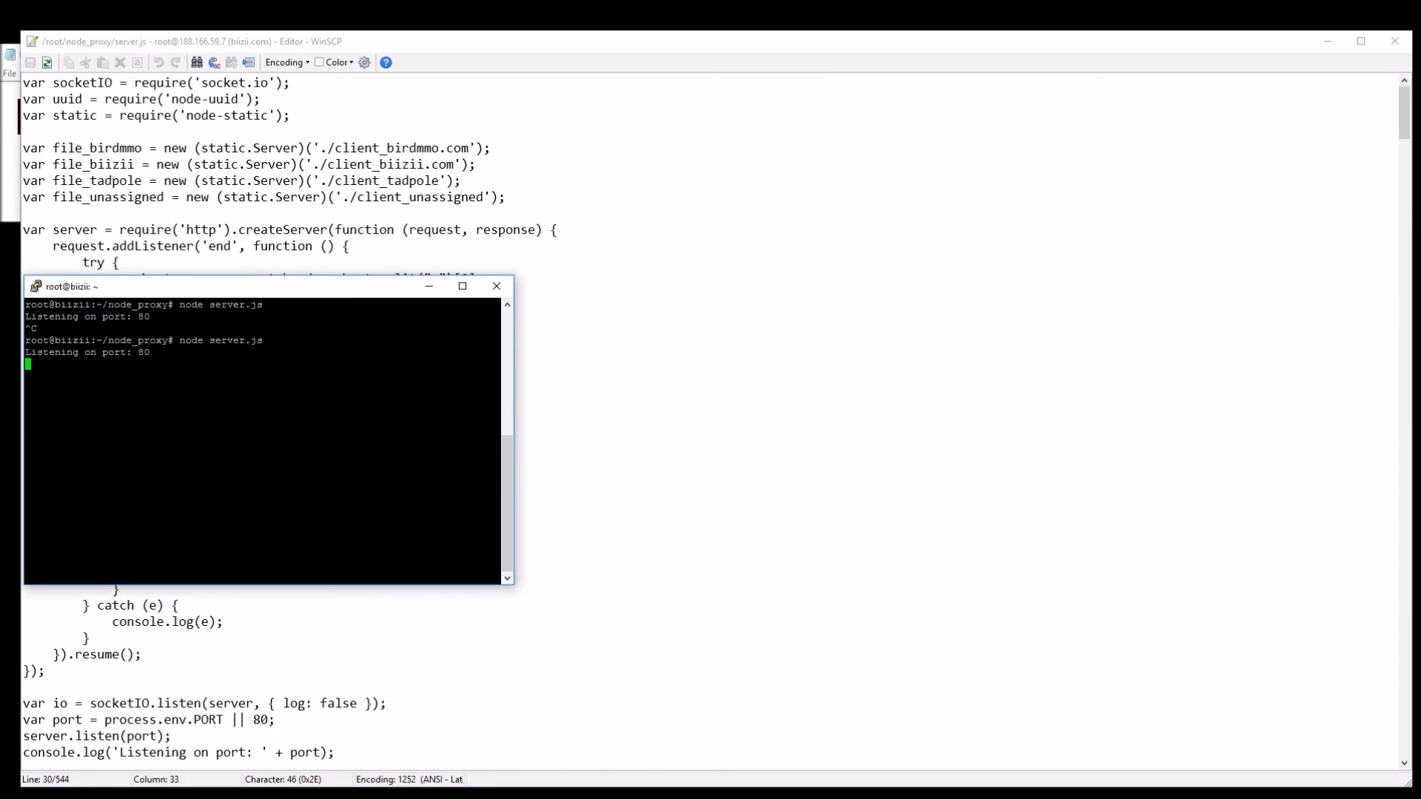
- Restart the node server, then reload and edit the unknown seanwasere.spidermmo.com address
key("alt+tab")
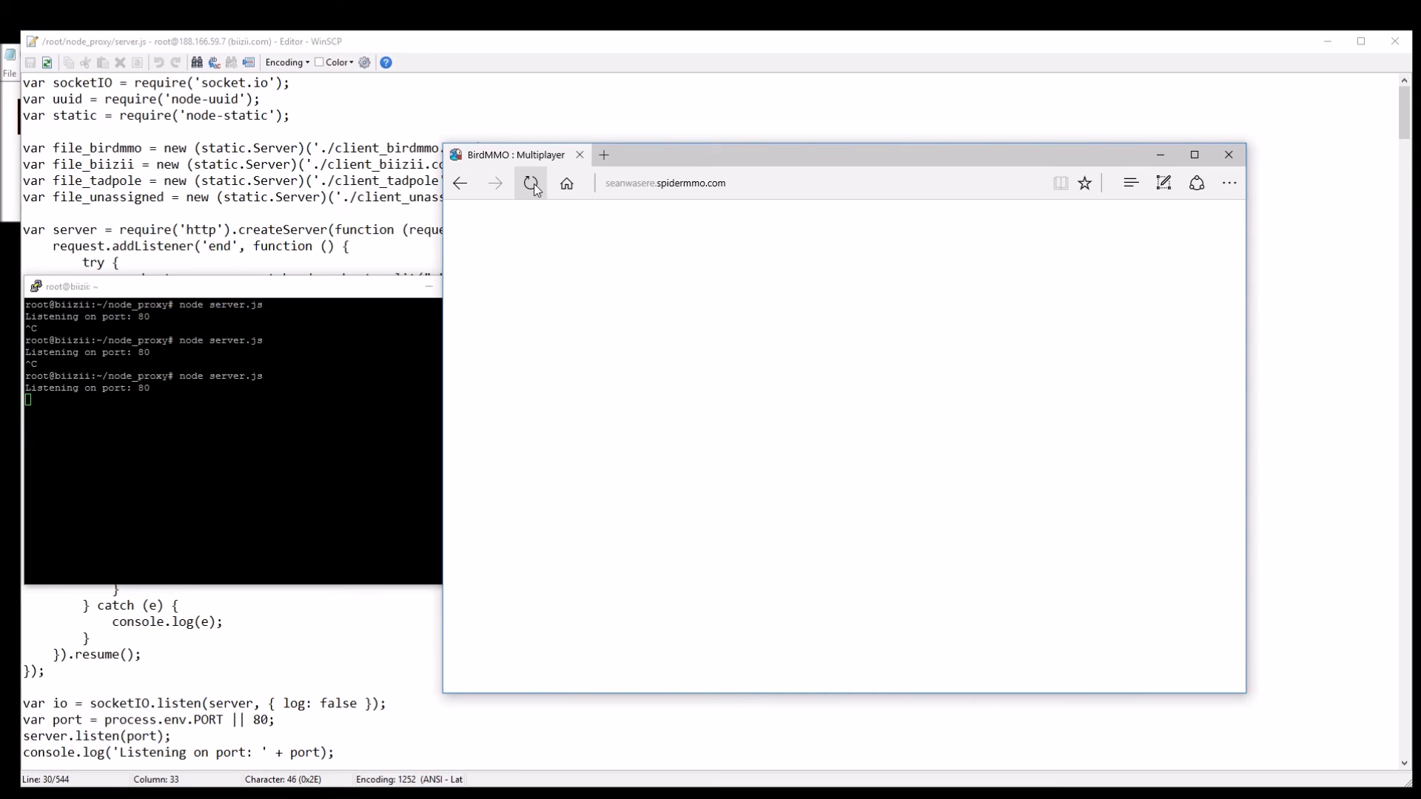
left_click(532, 183)
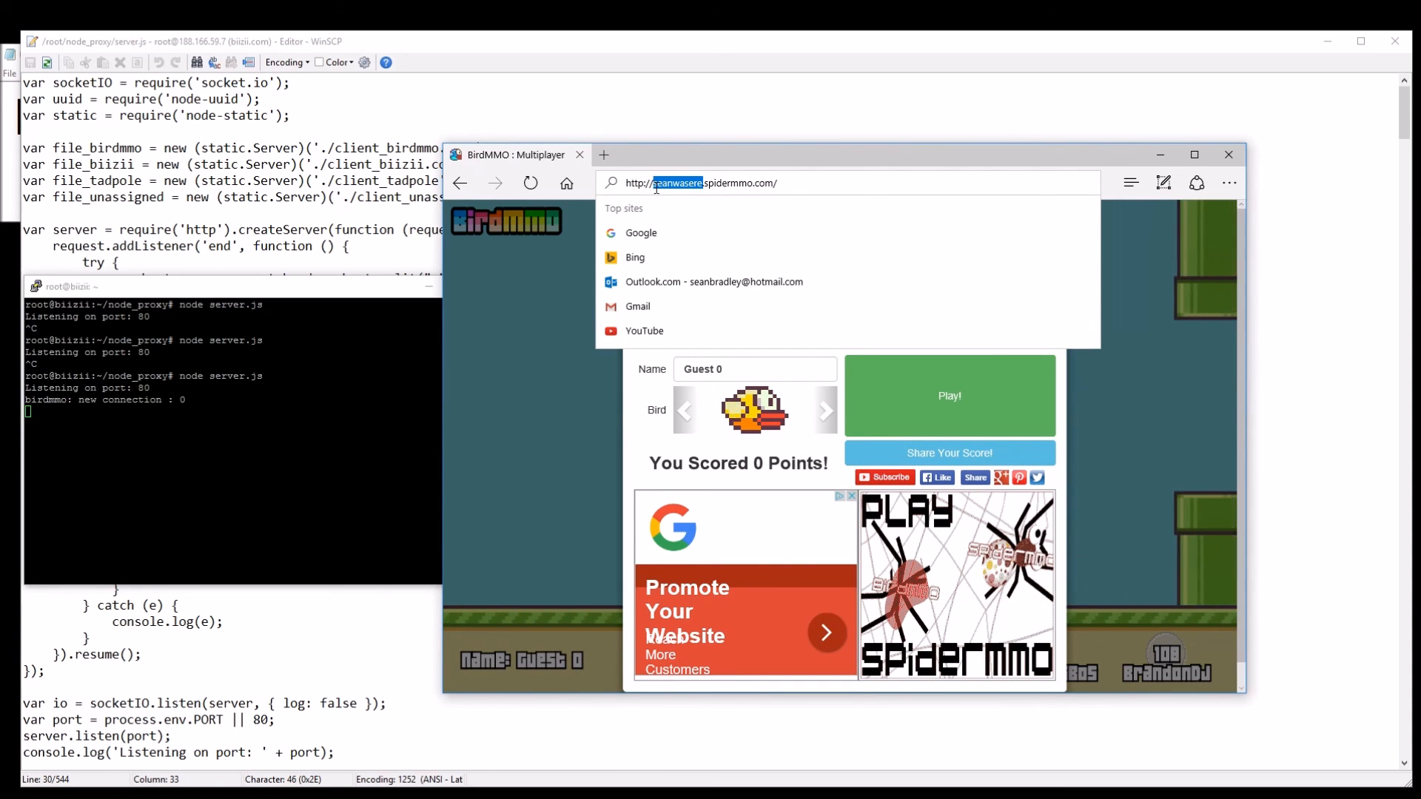
type("rand")
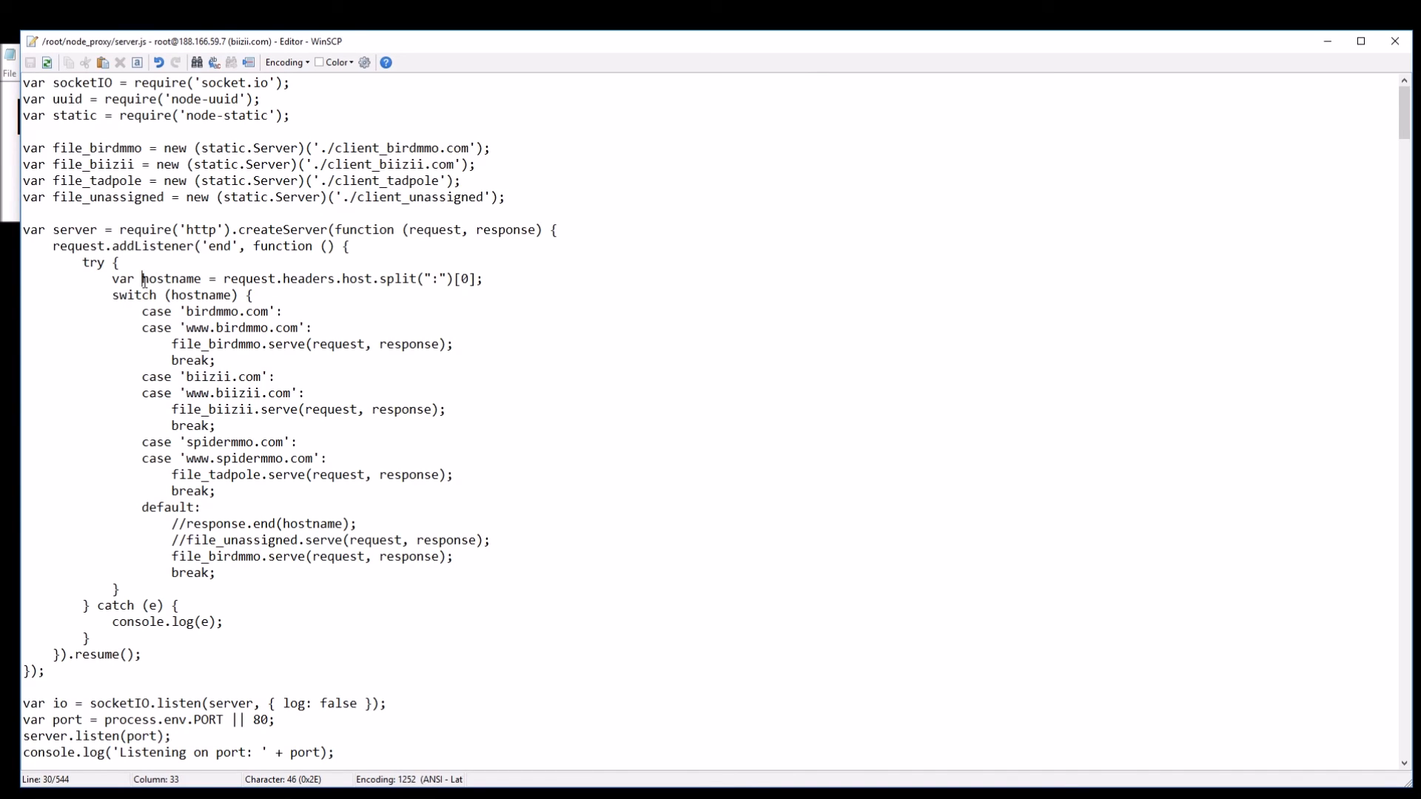
left_click_drag(143, 278, 378, 278)
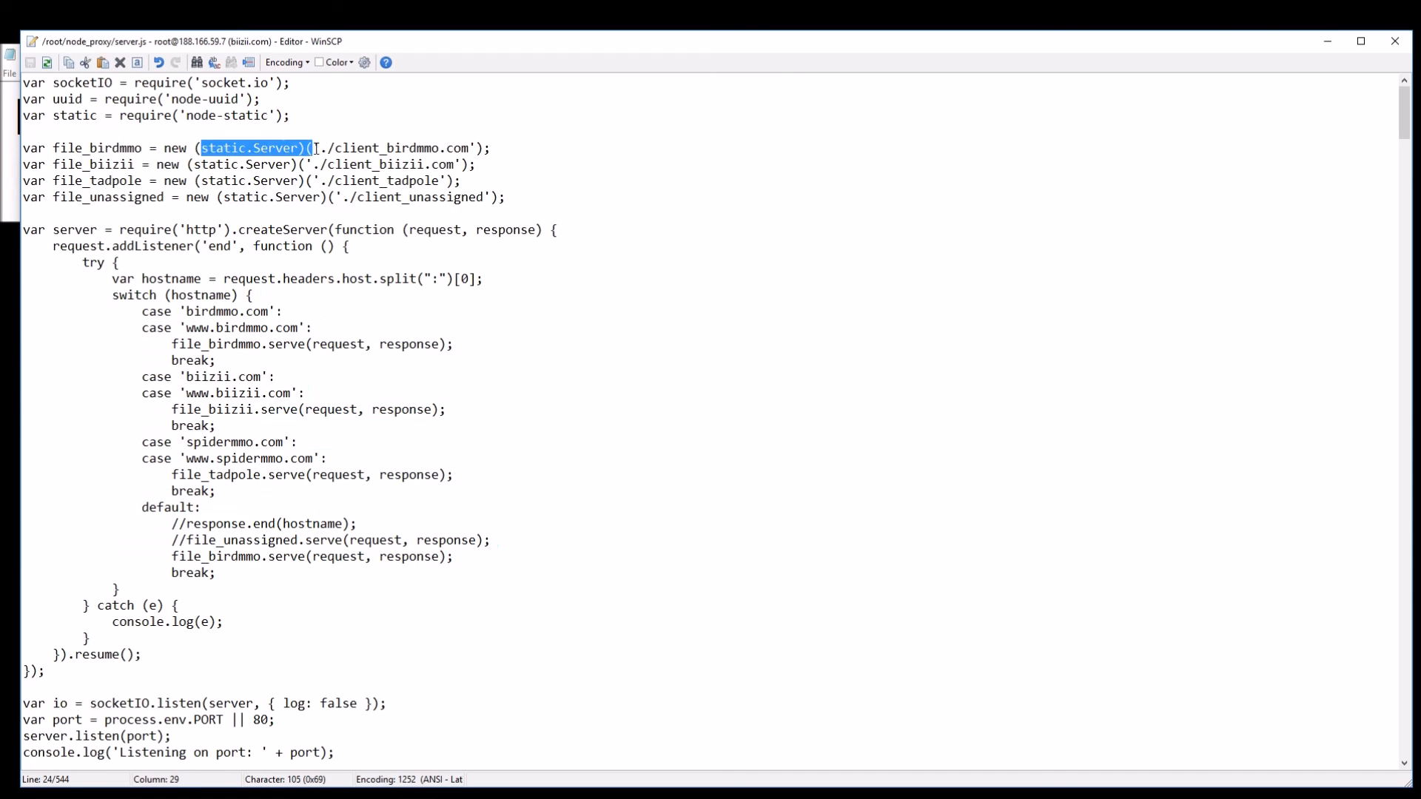
double_click(278, 408)
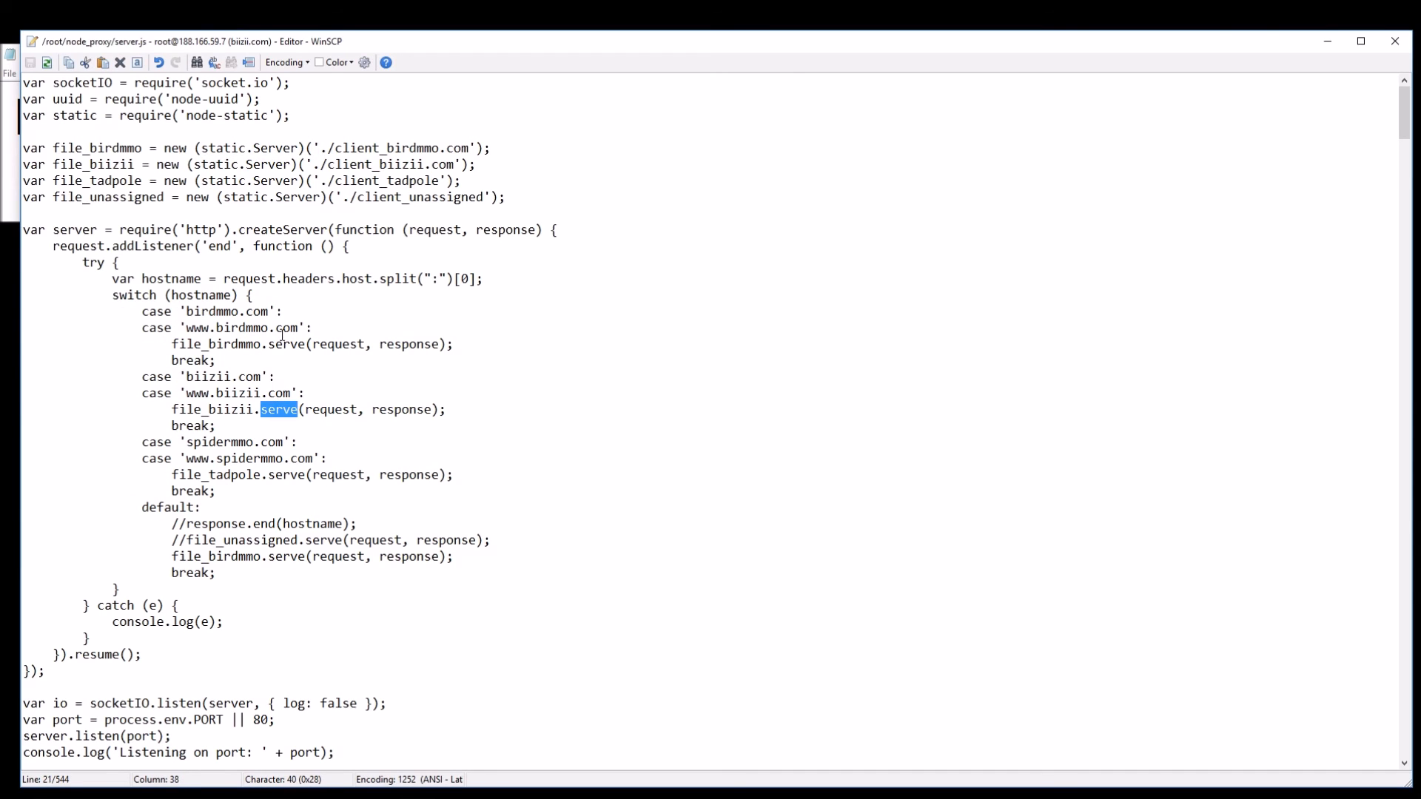